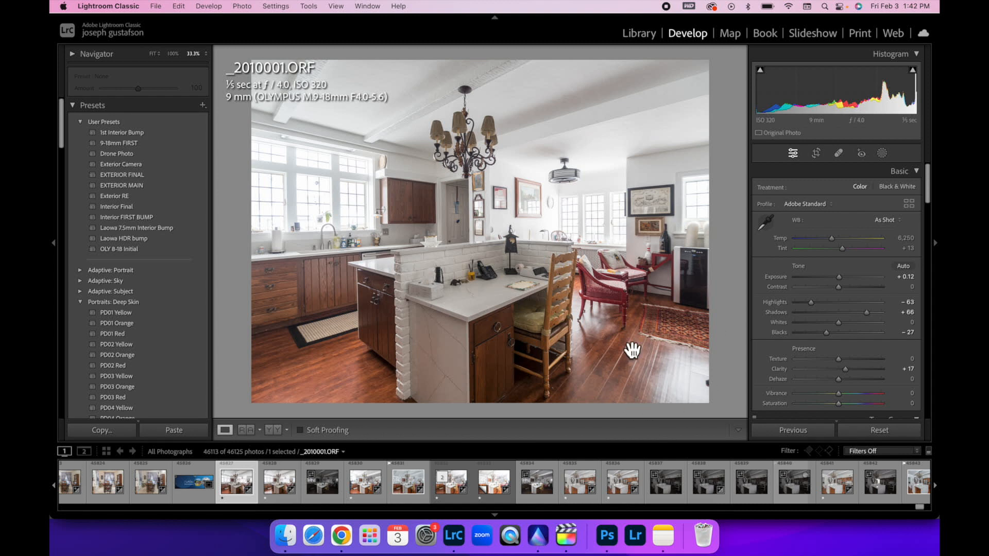
pyautogui.moveTo(298, 367)
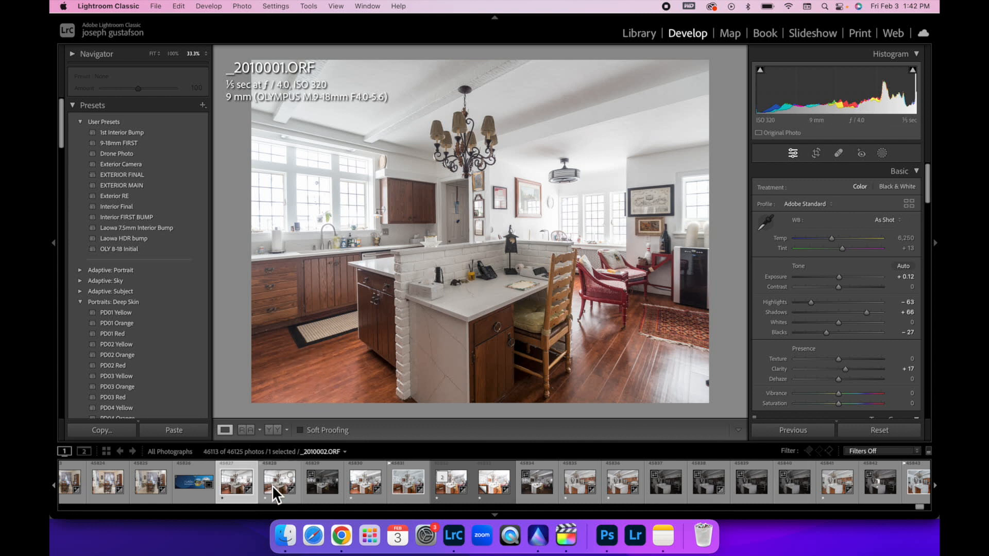
pyautogui.moveTo(280, 507)
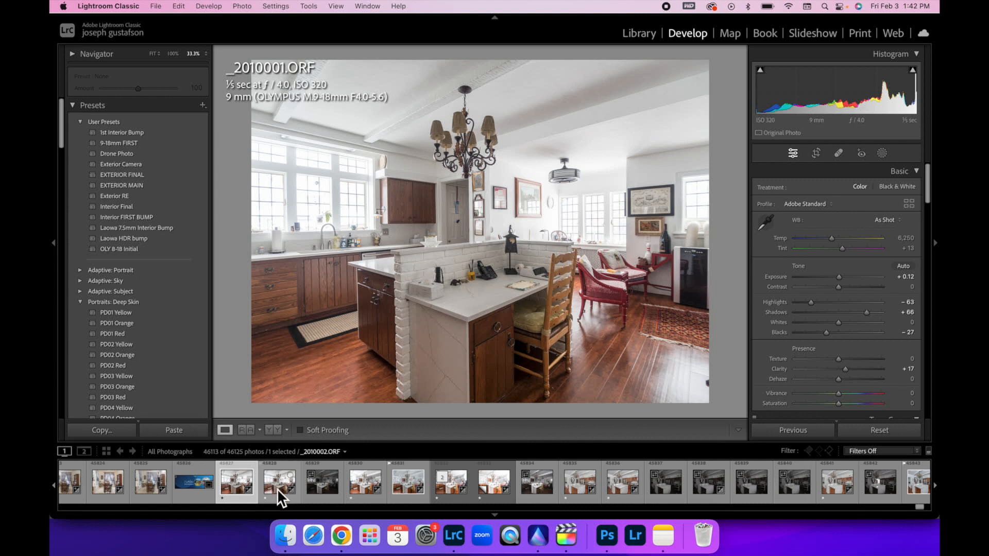
pyautogui.moveTo(280, 497)
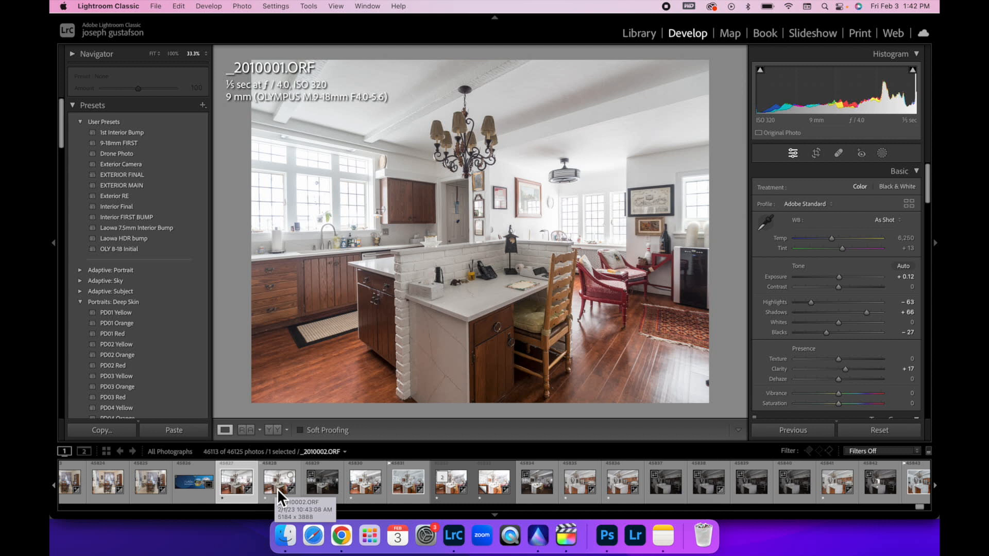
pyautogui.moveTo(280, 503)
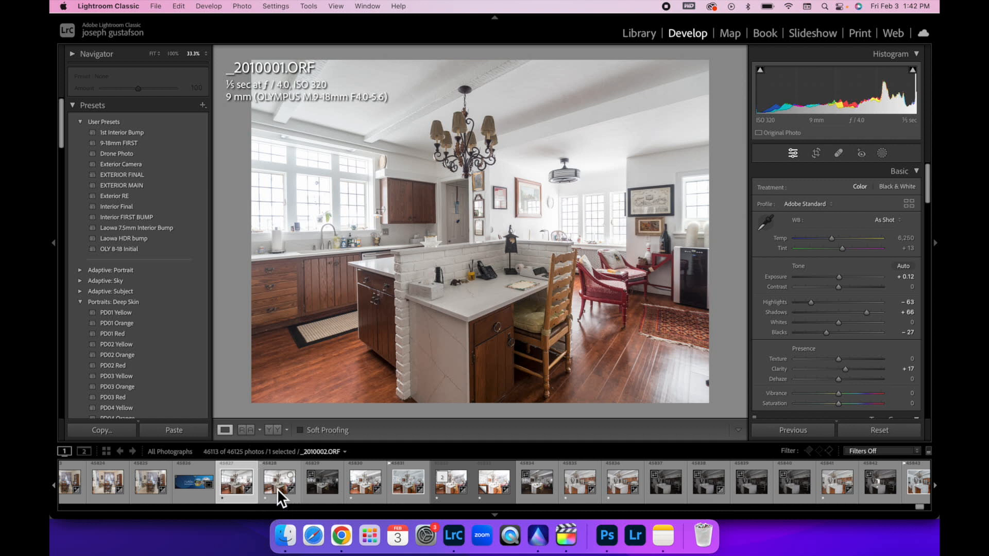
# Step: Flip between the _2010001 and _2010002 ambient exposures in the filmstrip to compare them
pyautogui.click(278, 487)
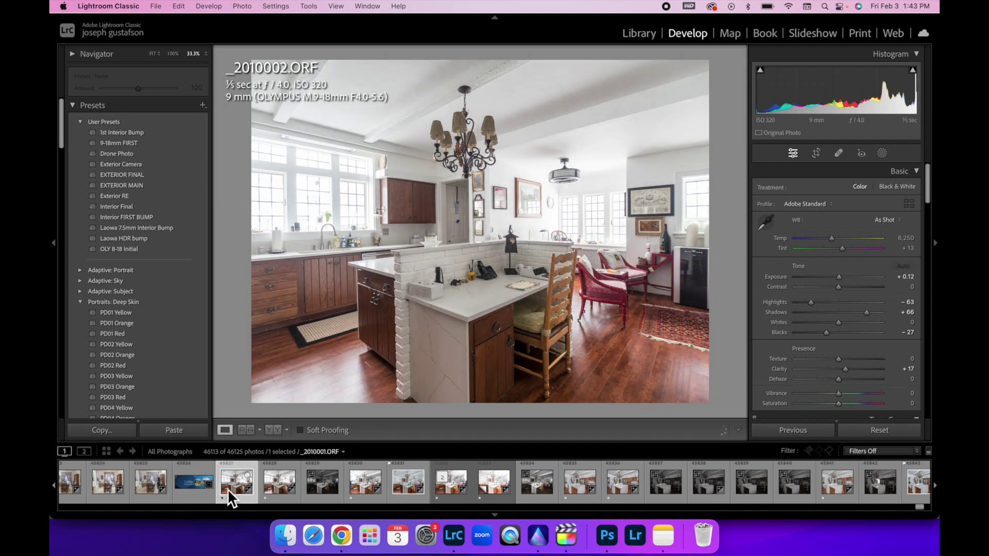
pyautogui.click(236, 484)
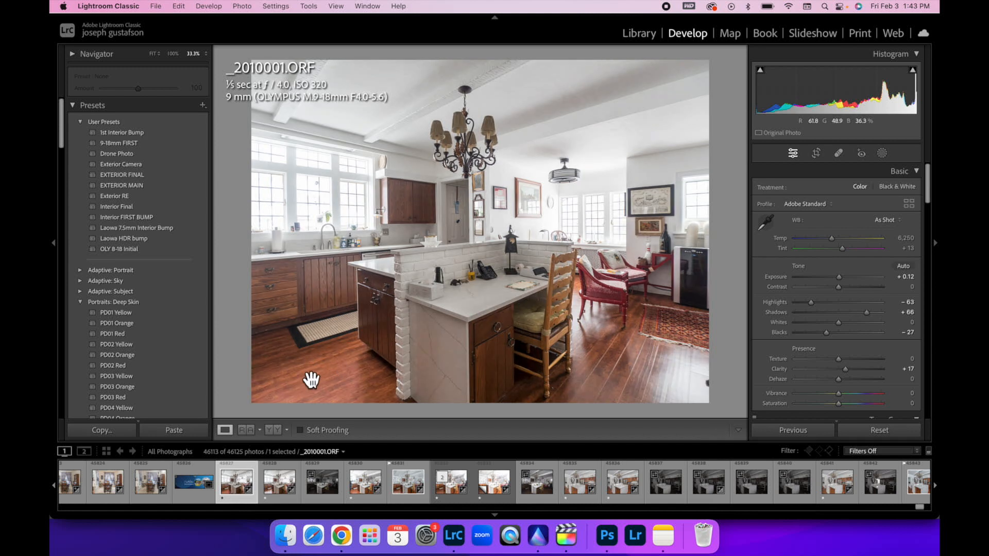
pyautogui.click(278, 483)
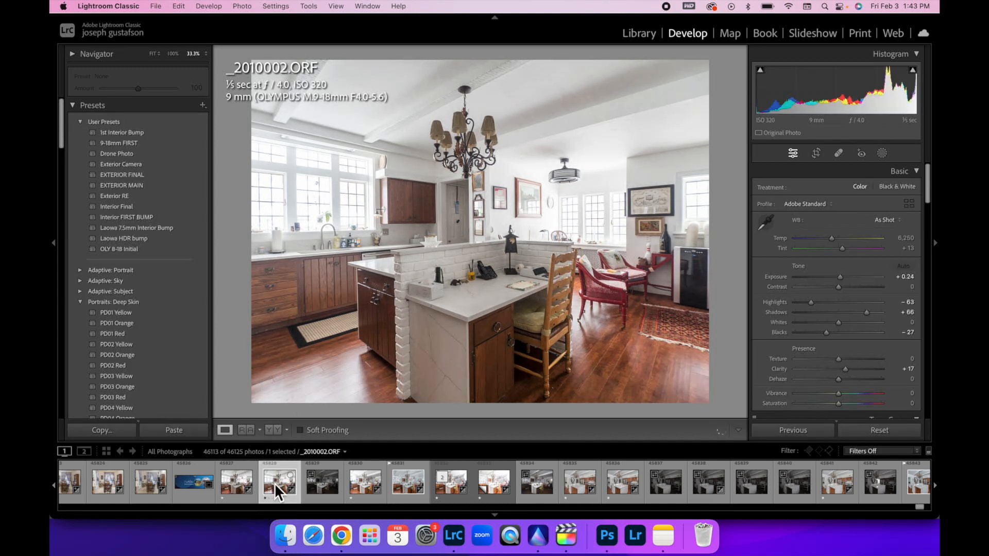
pyautogui.click(235, 483)
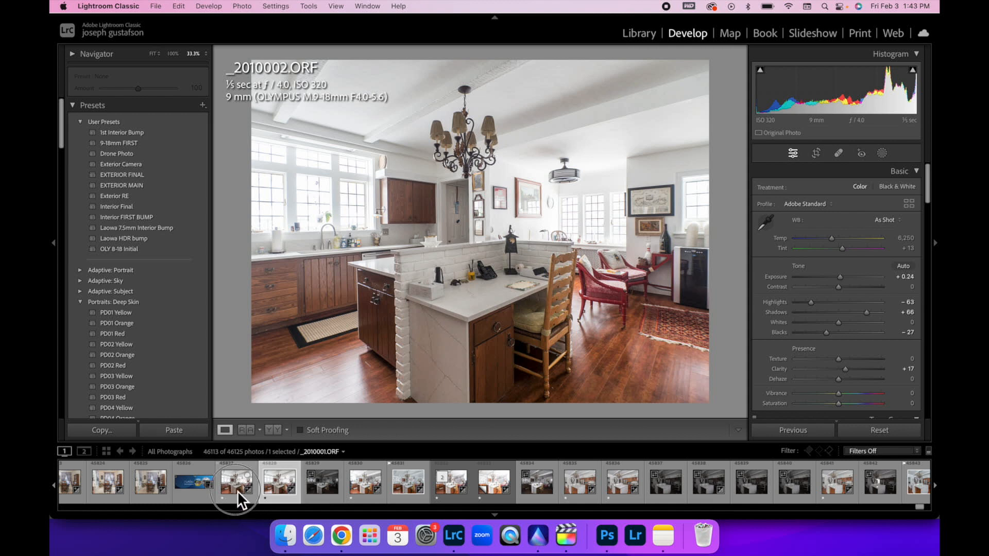
pyautogui.click(236, 482)
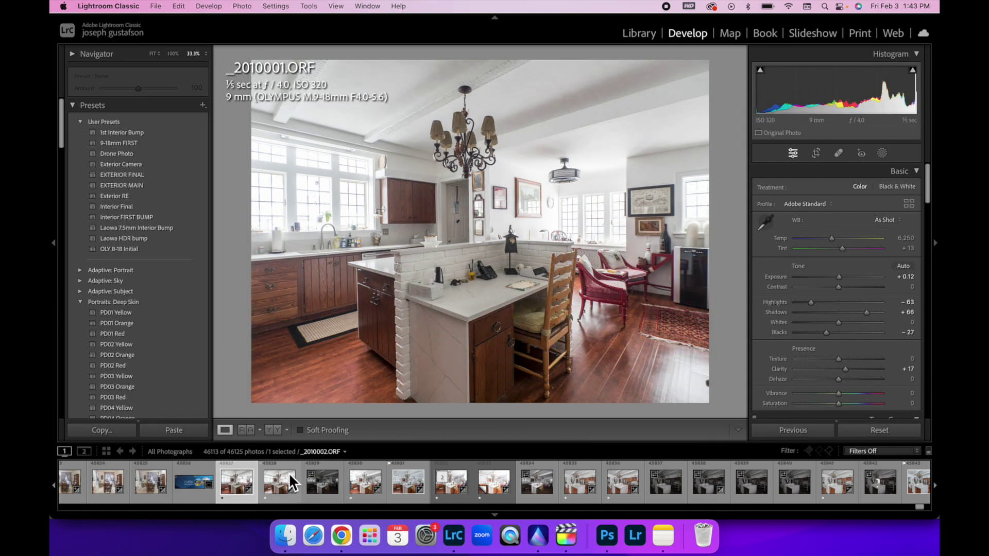
# Step: Keep comparing the two ambient frames and settle on _2010002.ORF
pyautogui.click(280, 483)
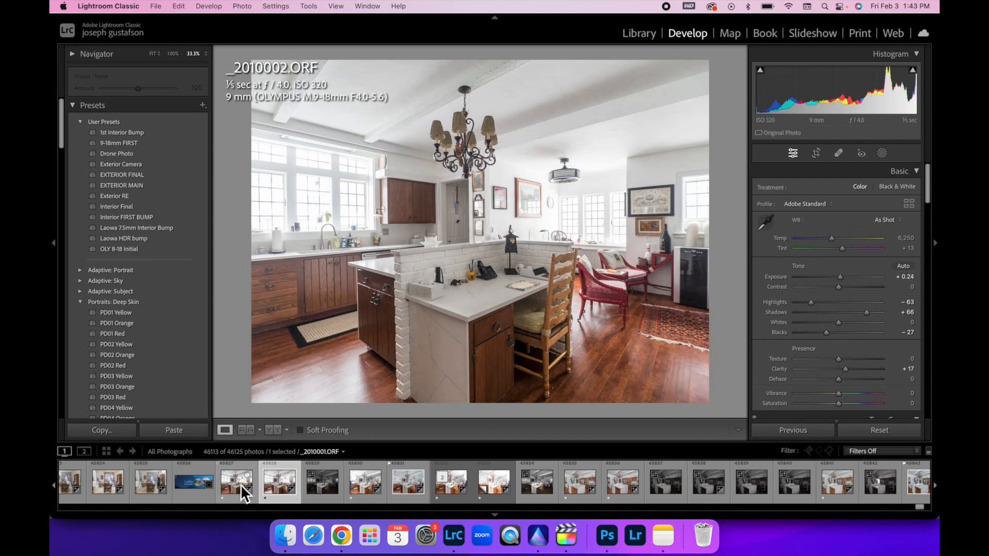
pyautogui.click(278, 484)
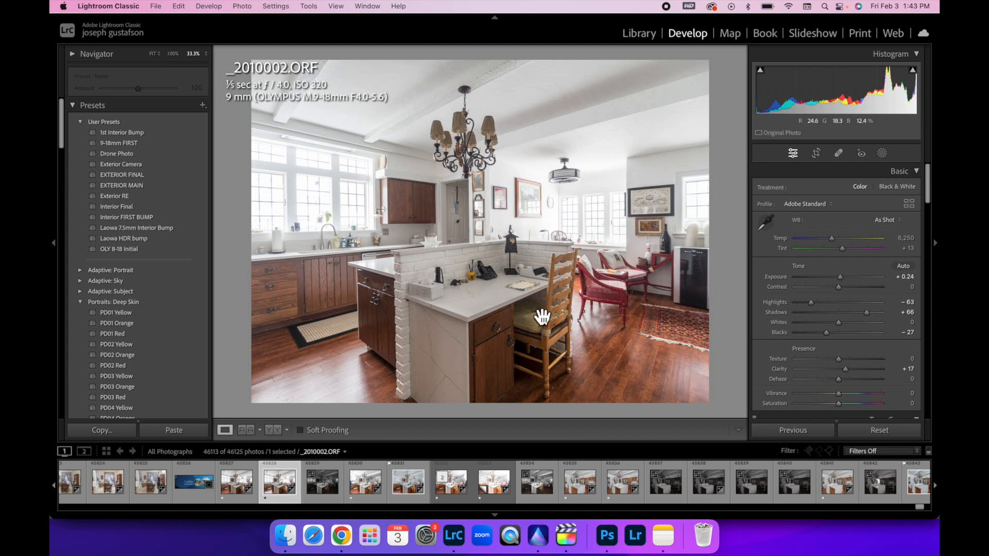
pyautogui.click(236, 485)
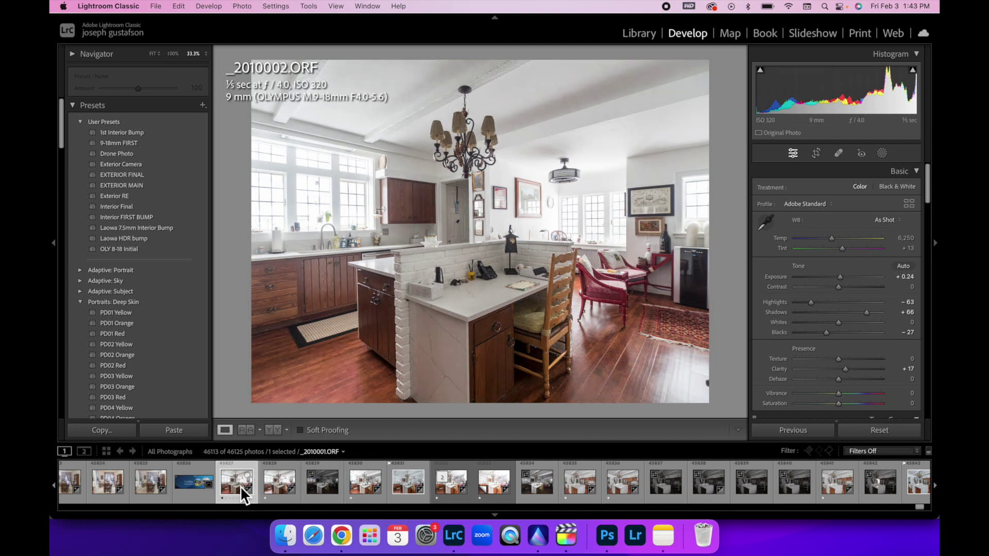
pyautogui.click(280, 484)
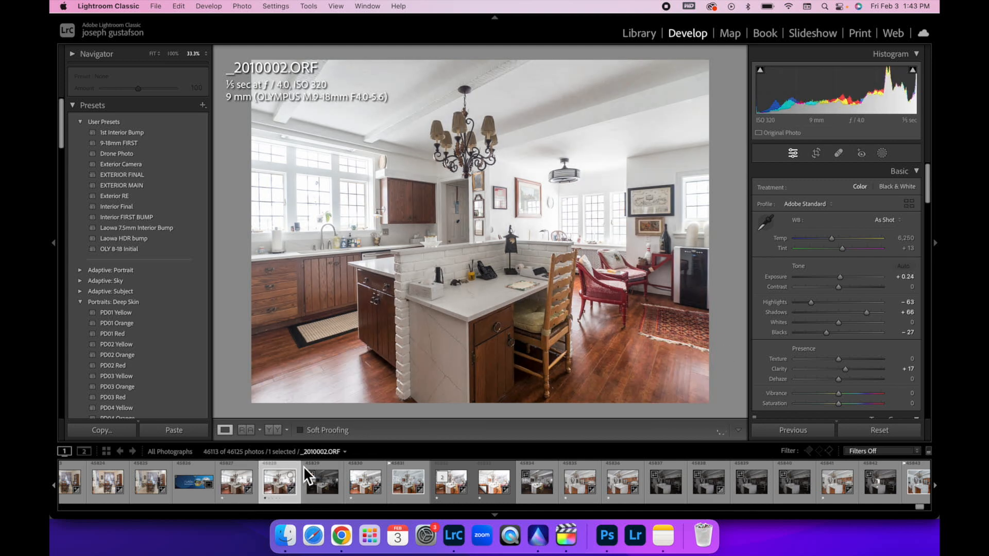
pyautogui.click(236, 482)
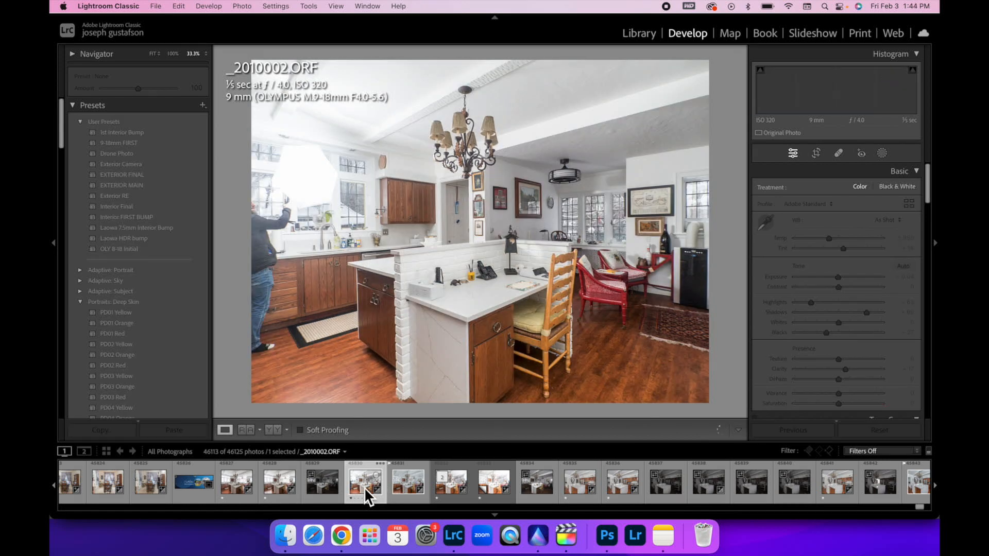
# Step: Review flash frames _2010004 and _2010005, zooming into _2010005's cabinets and panning toward the windows
pyautogui.click(365, 487)
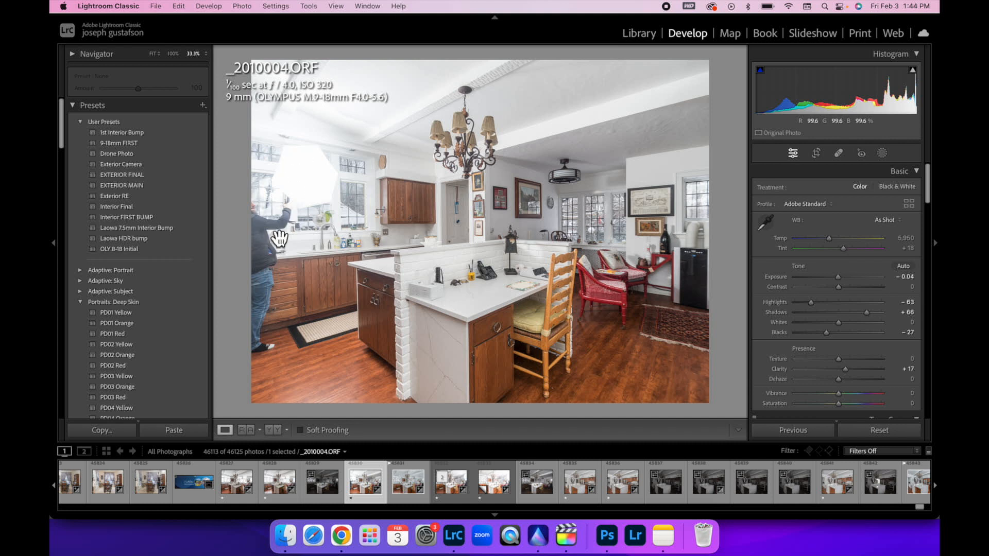
pyautogui.moveTo(313, 165)
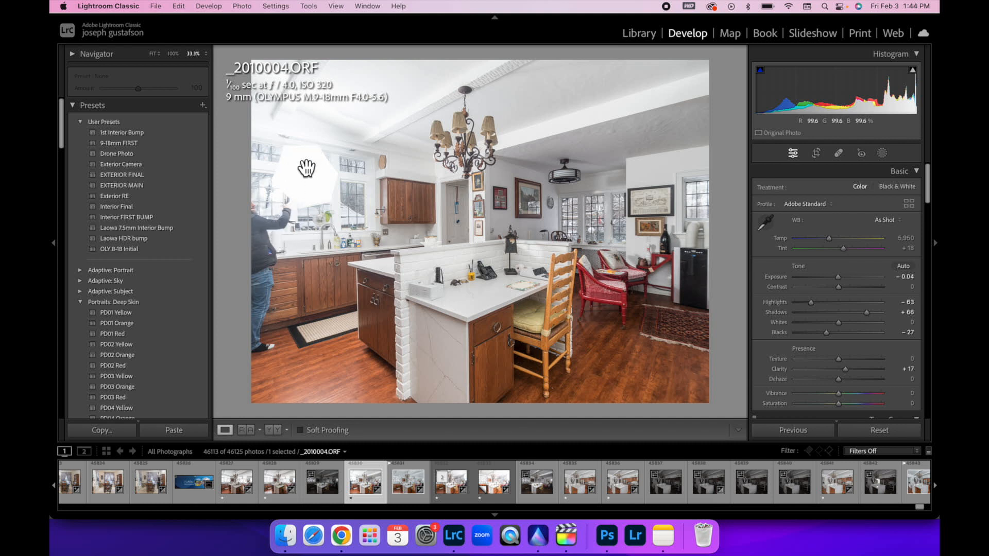
pyautogui.moveTo(295, 208)
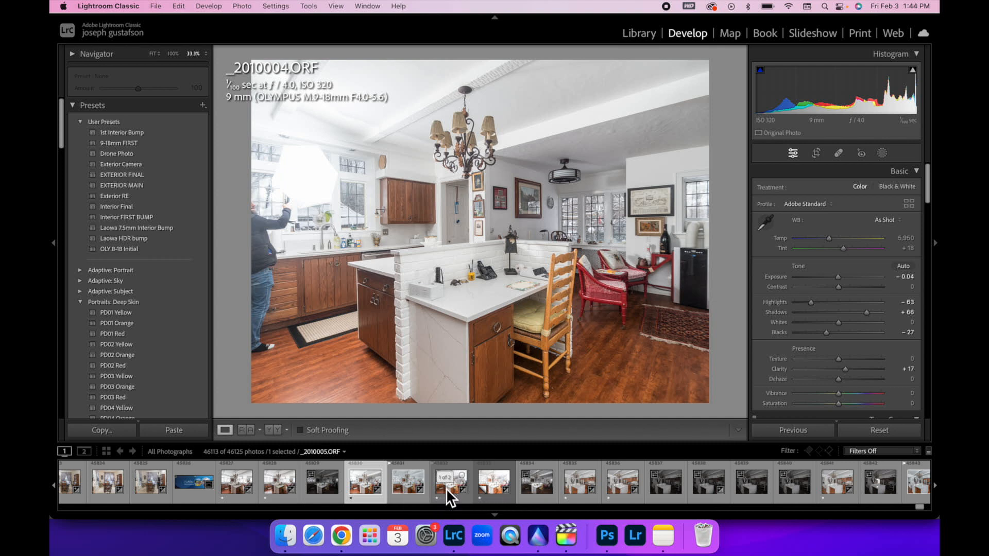
pyautogui.click(367, 492)
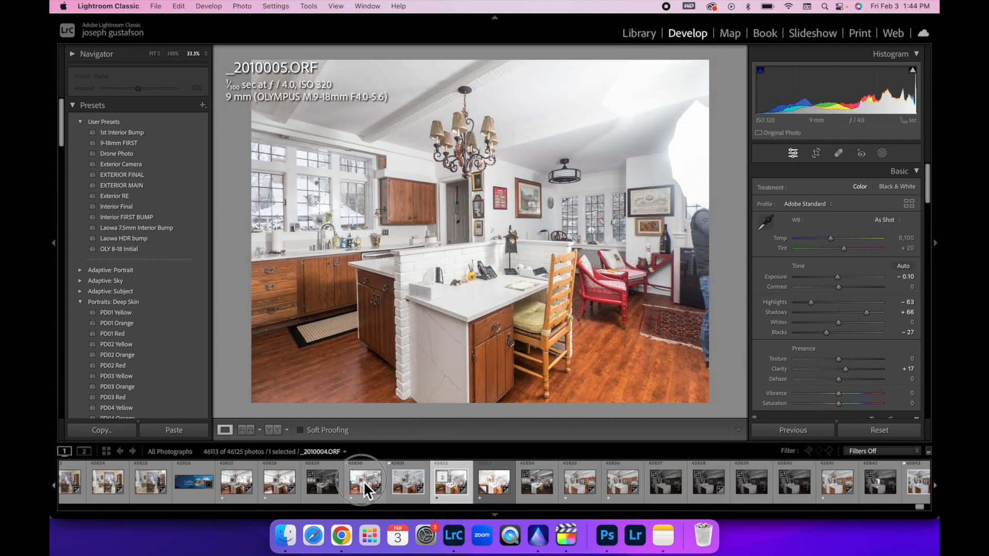
pyautogui.click(451, 490)
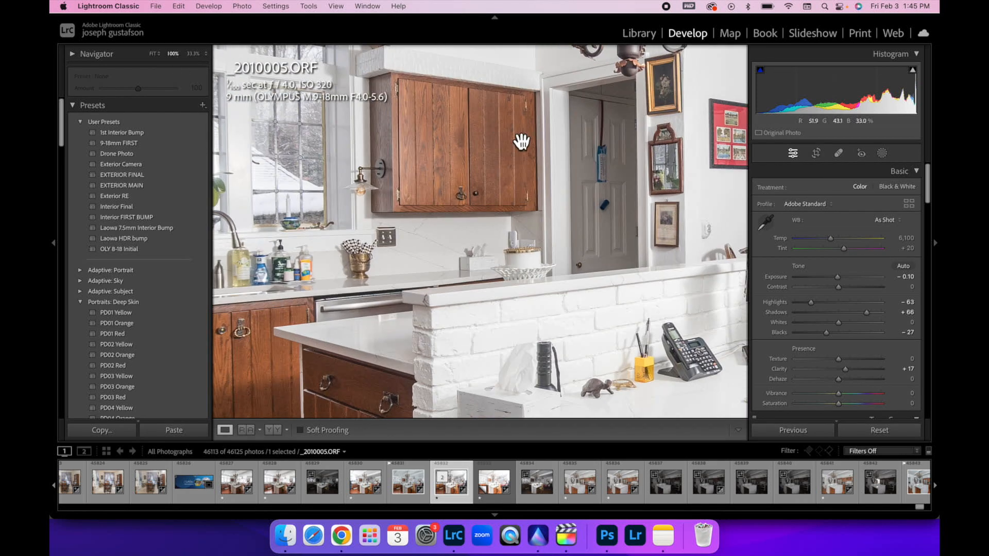
pyautogui.moveTo(521, 140); pyautogui.dragTo(435, 131)
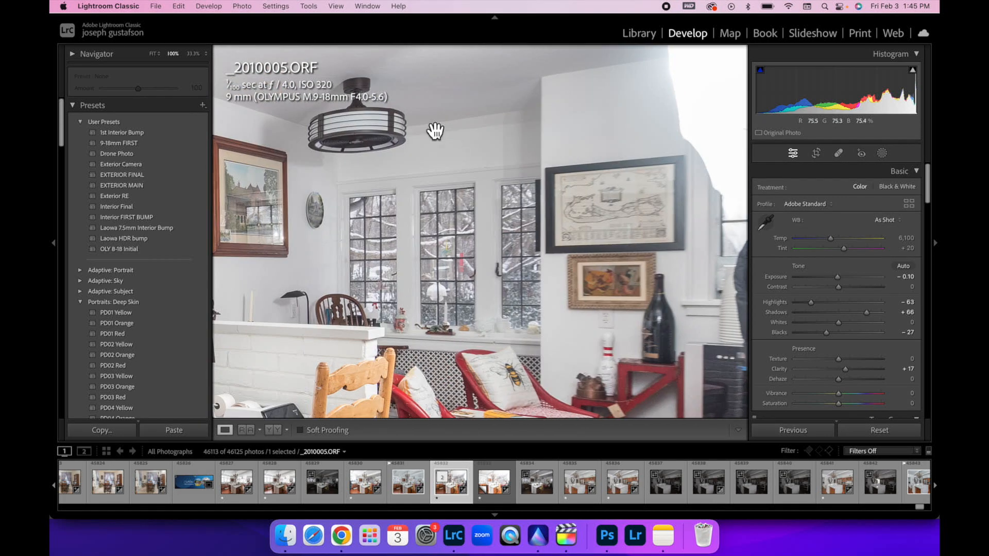
pyautogui.moveTo(409, 250)
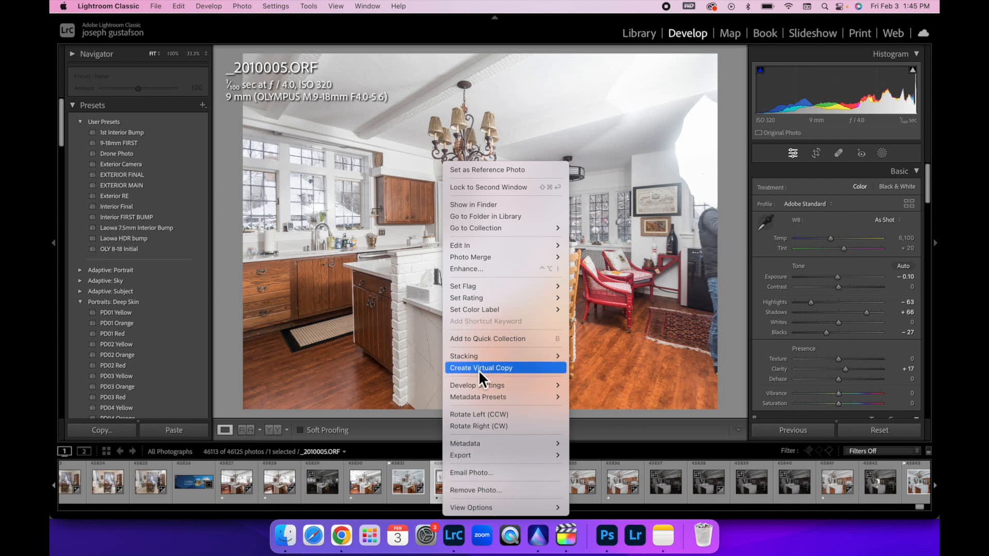
# Step: Make a virtual copy of _2010005 with the 1st Interior Bump preset and compare it with _2010002
pyautogui.click(481, 368)
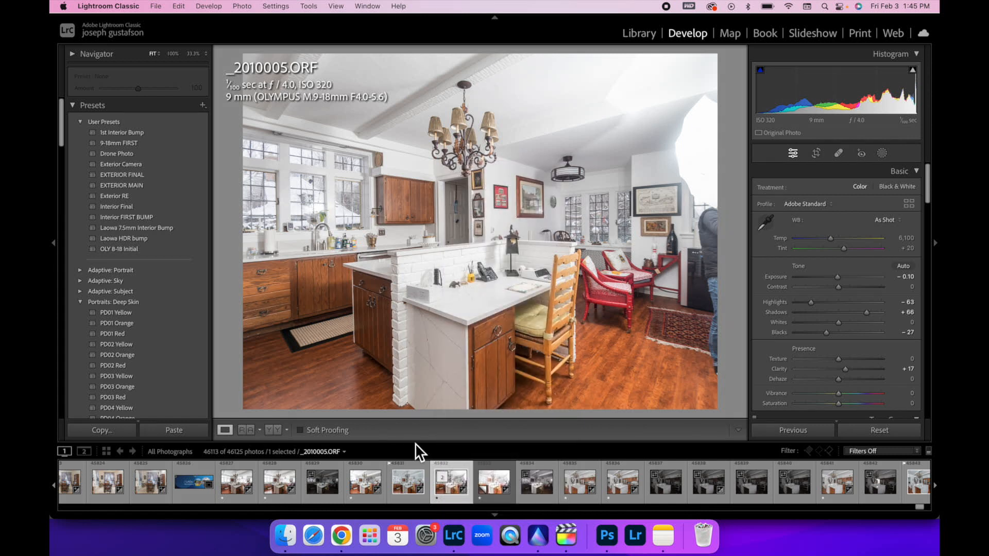
pyautogui.click(122, 132)
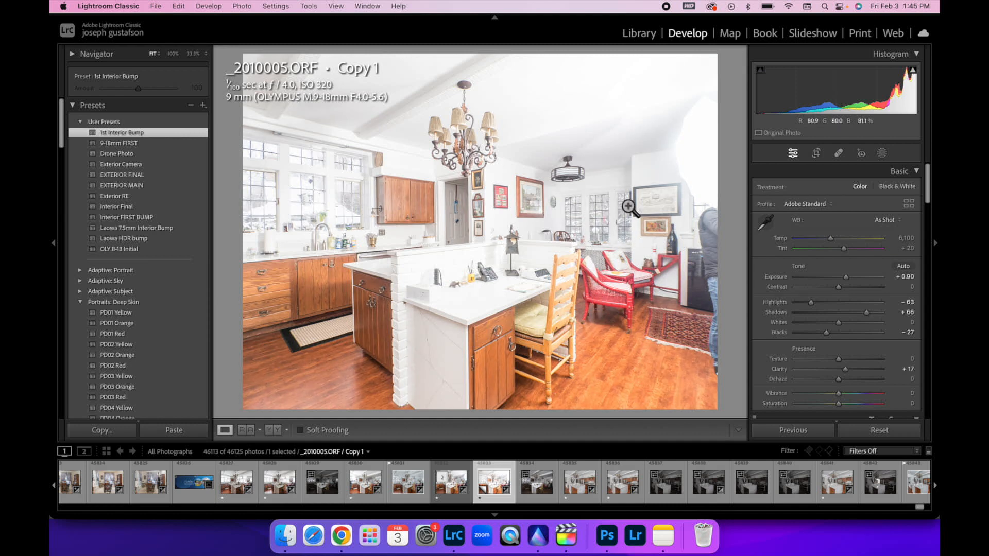
pyautogui.moveTo(562, 274)
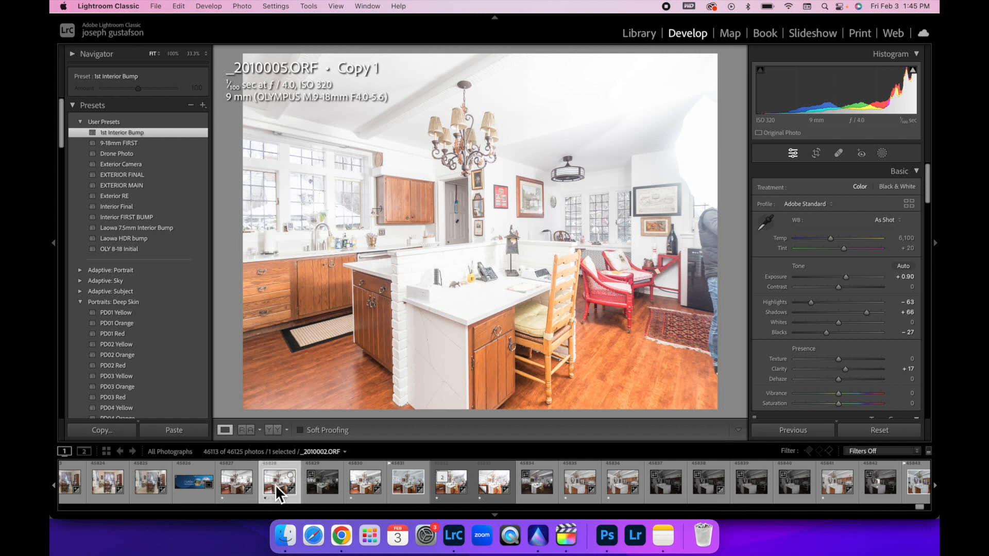
pyautogui.click(274, 490)
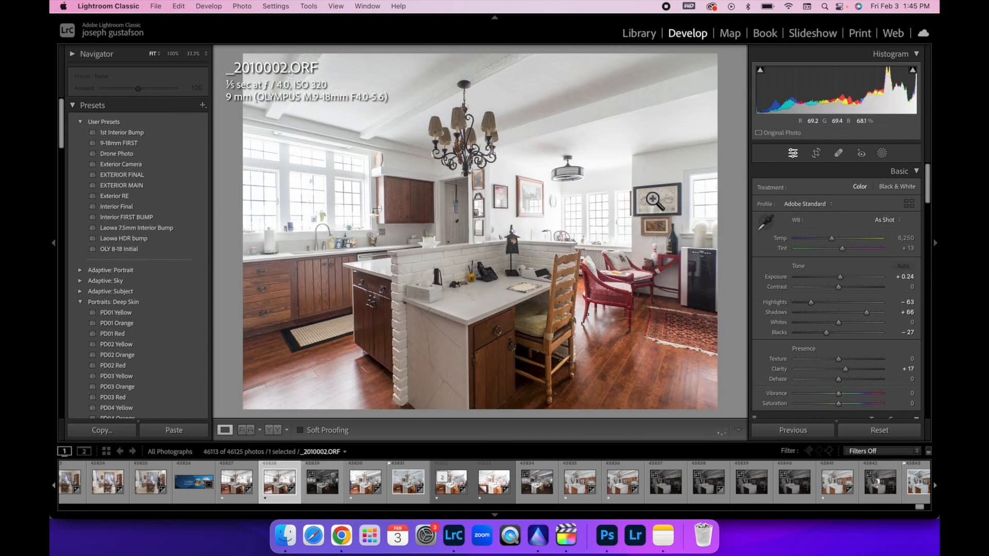
pyautogui.click(486, 488)
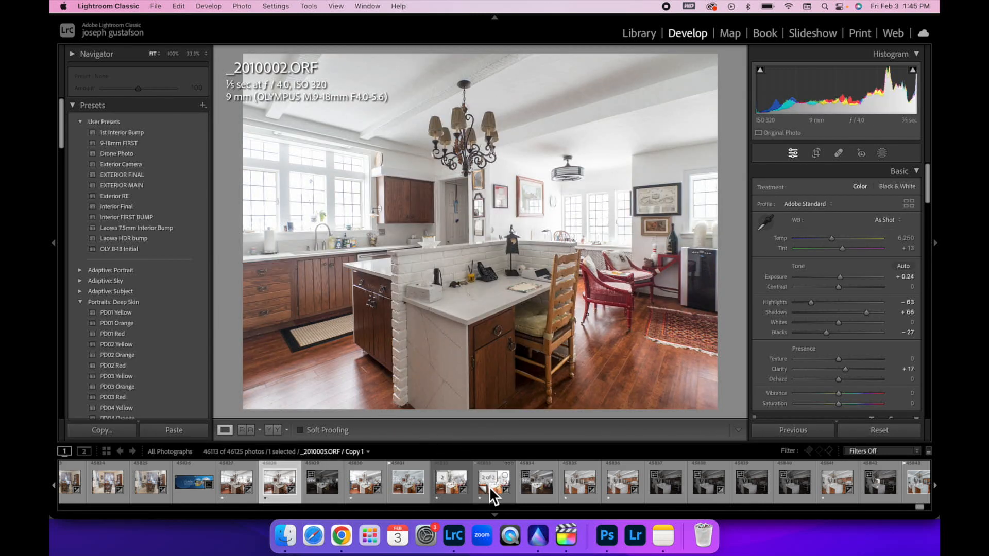
pyautogui.click(122, 132)
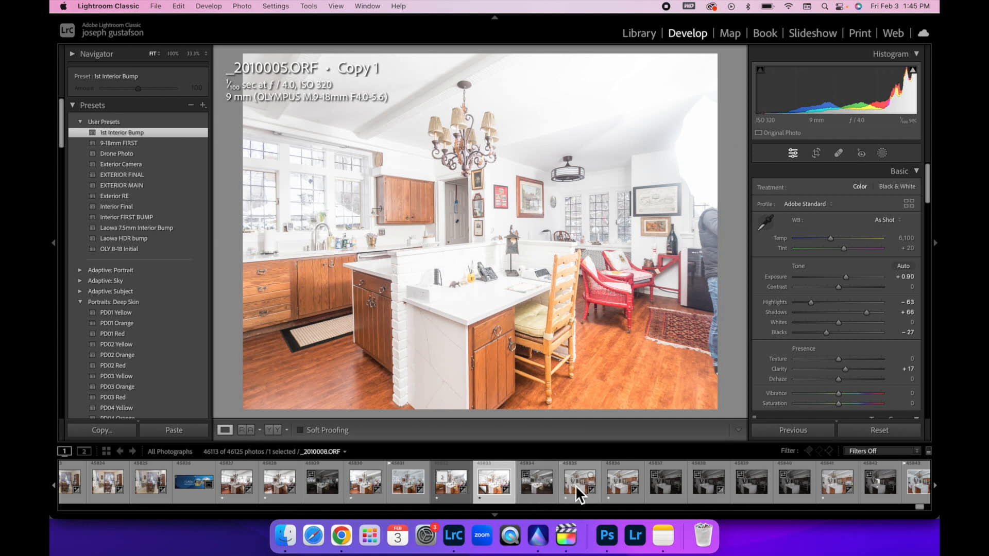
# Step: Select the five kitchen exposures together and bring up their photo actions
pyautogui.click(494, 486)
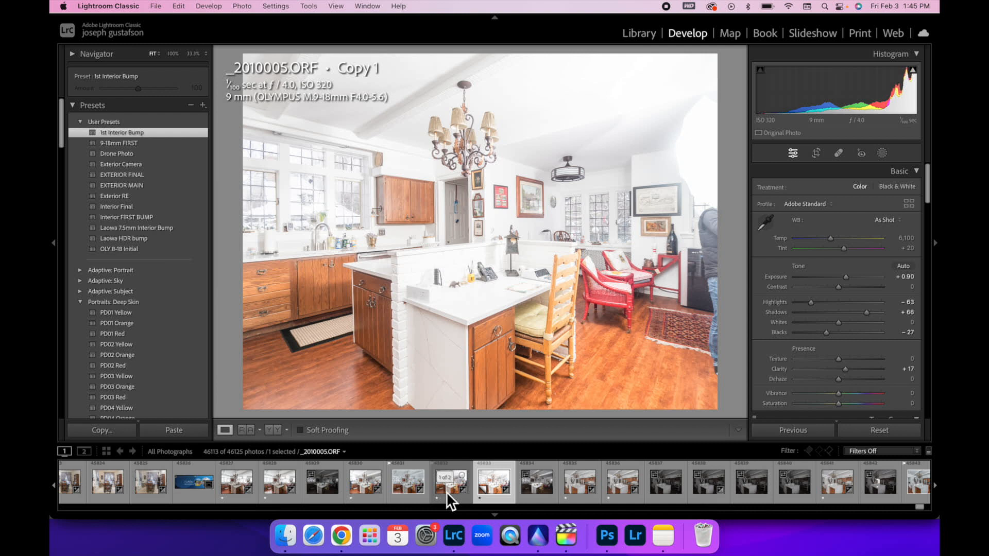
pyautogui.moveTo(453, 498)
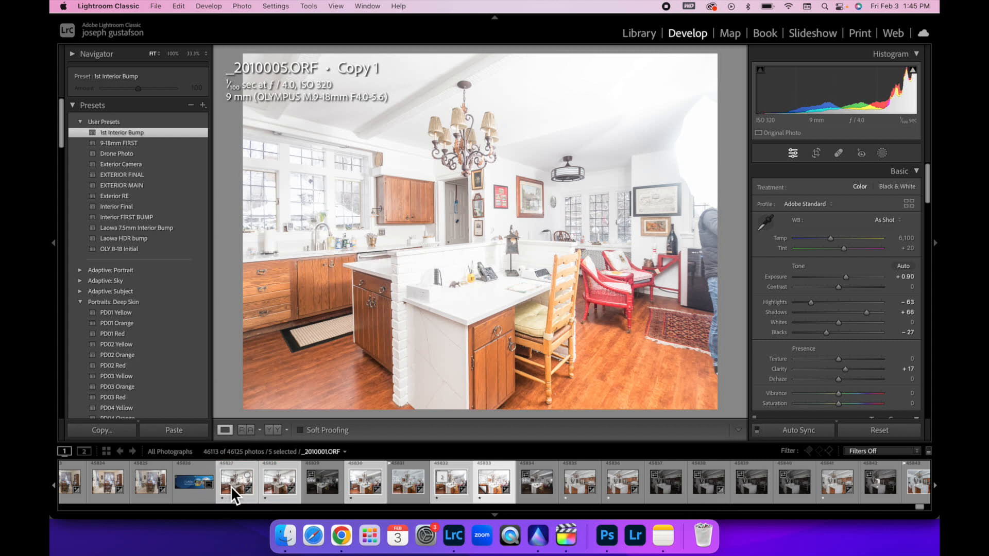
pyautogui.rightClick(235, 491)
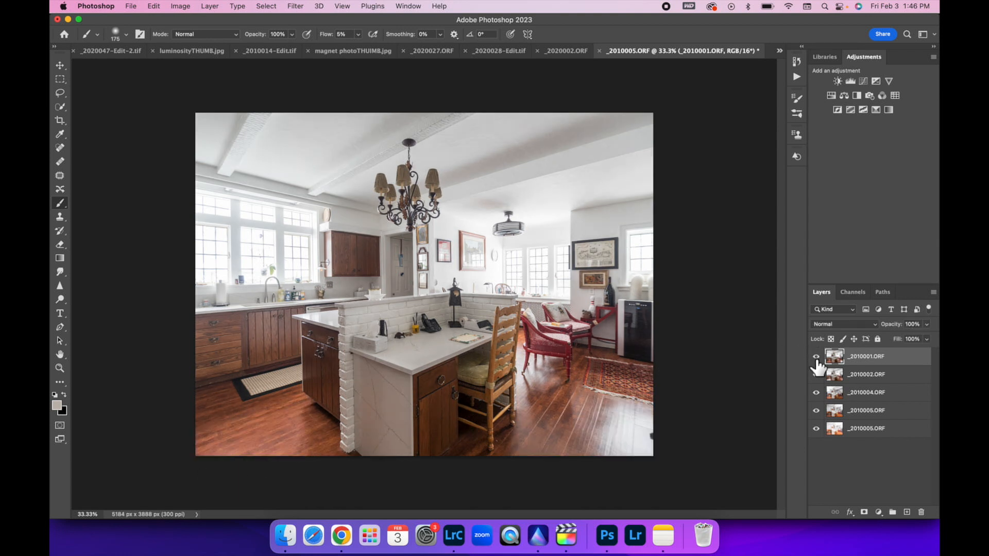
# Step: Hide the top _2010001.ORF layer behind a black mask and blend it in with a black-to-white gradient
pyautogui.click(816, 356)
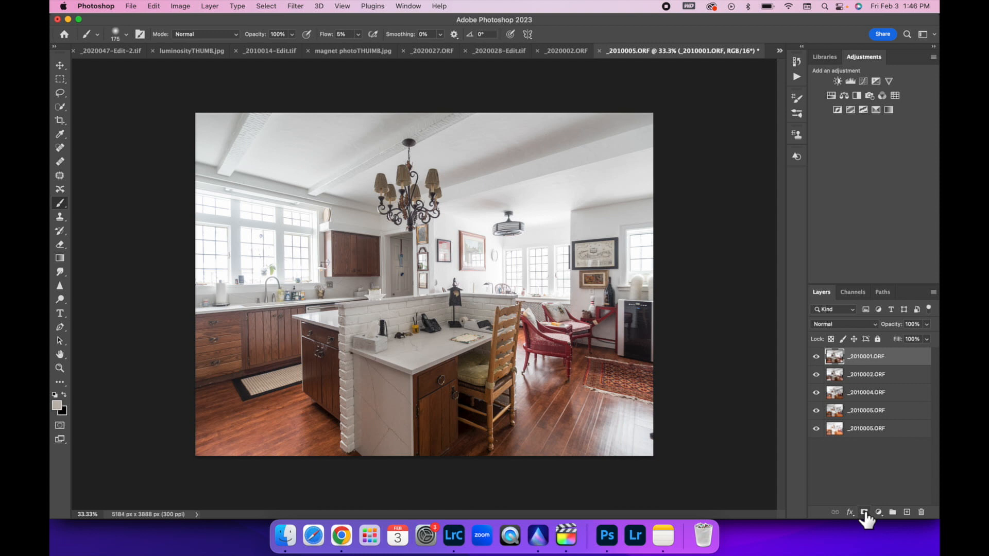
pyautogui.click(864, 512)
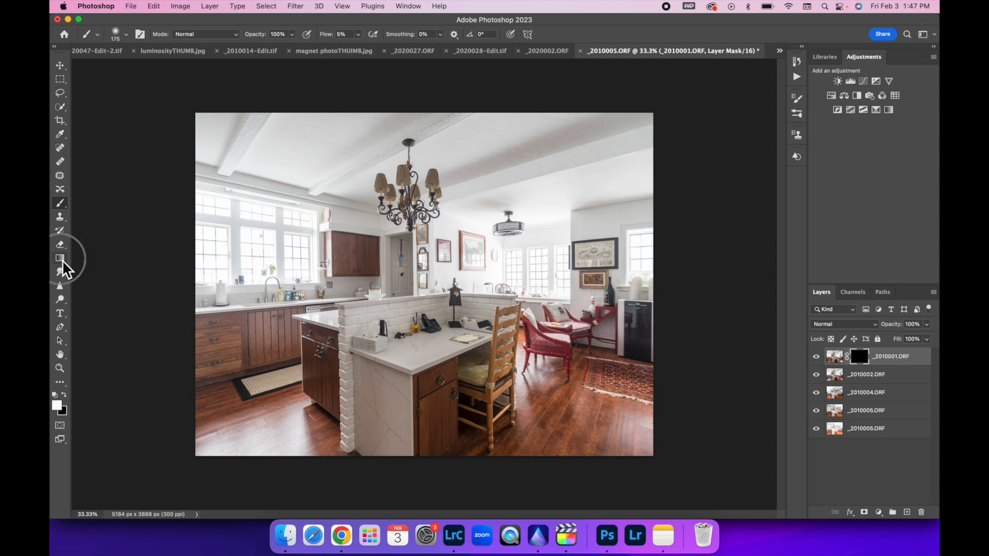
pyautogui.click(59, 257)
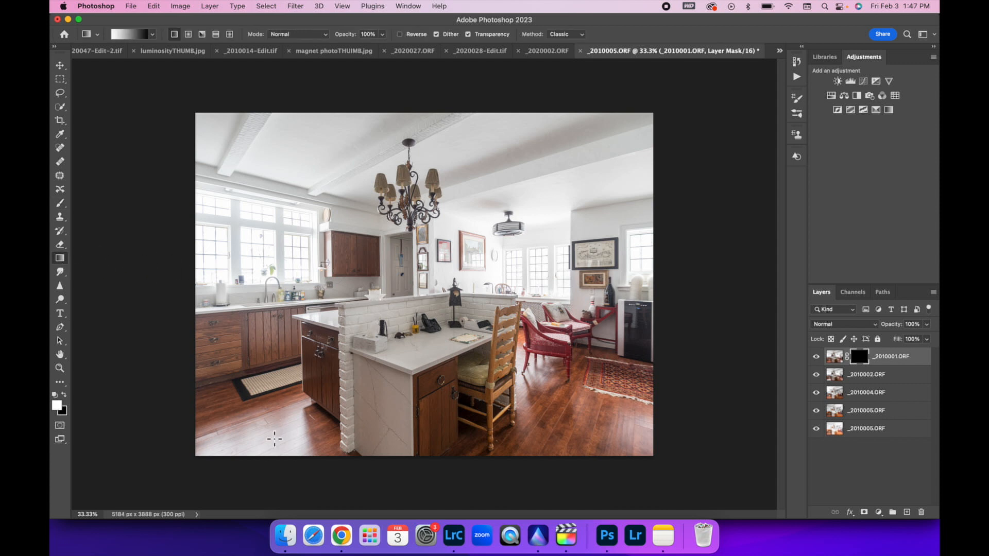
pyautogui.moveTo(327, 263)
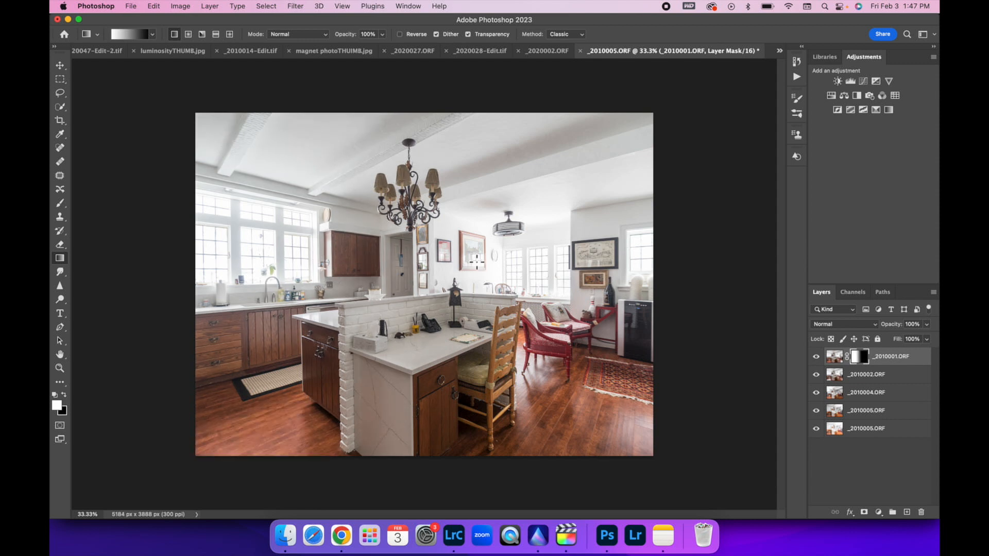
pyautogui.click(816, 355)
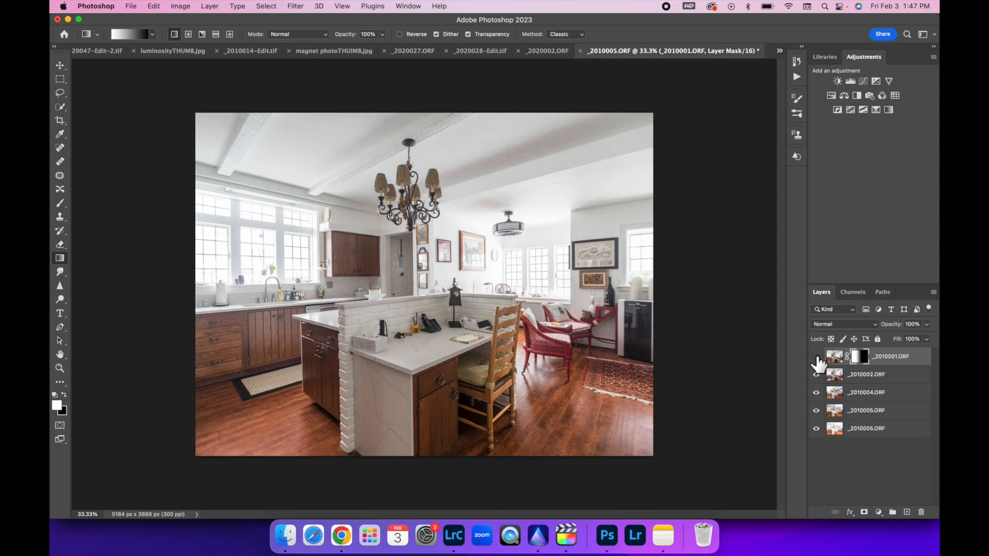
pyautogui.click(815, 356)
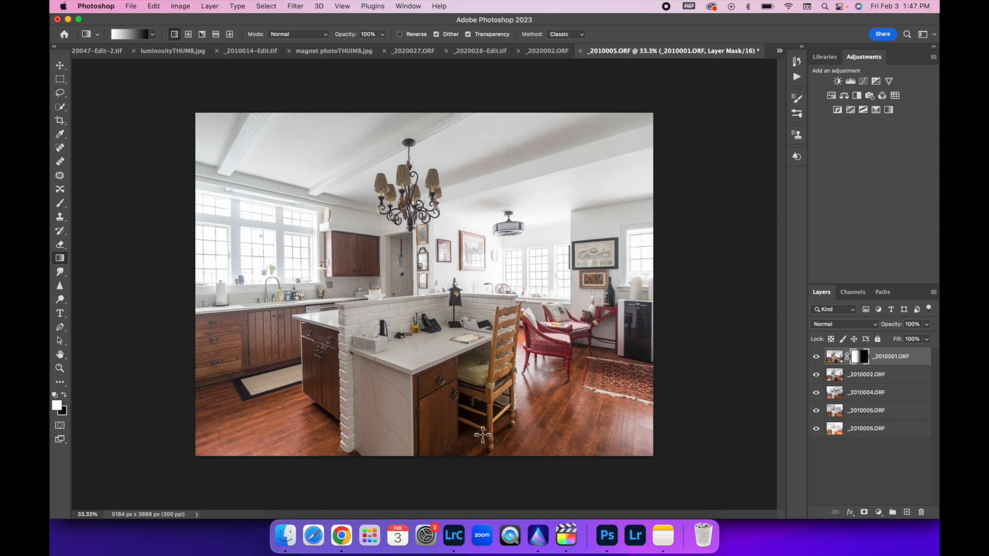
pyautogui.moveTo(684, 401)
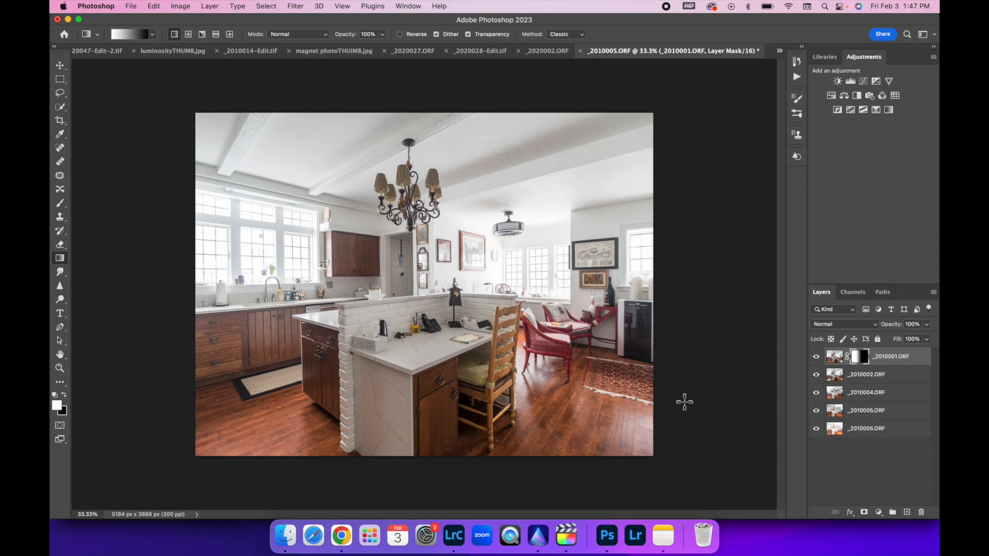
pyautogui.moveTo(878, 389)
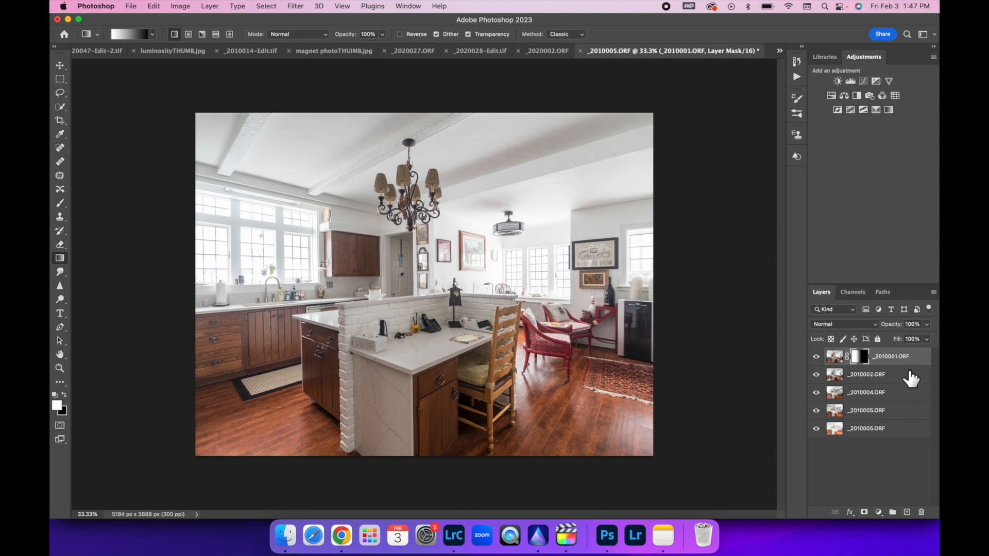
# Step: Delete the _2010002.ORF layer and hide _2010004.ORF to view the exposure beneath
pyautogui.click(875, 374)
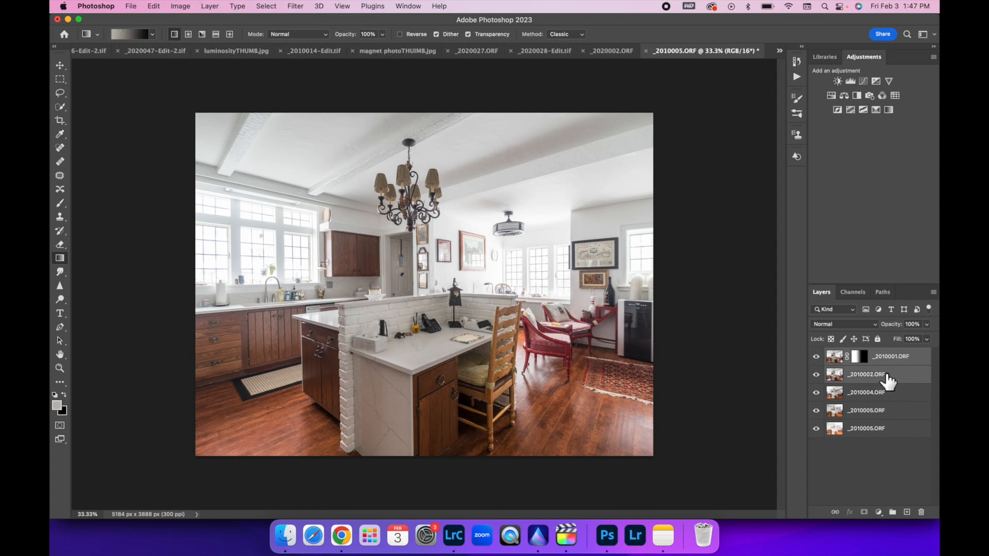
pyautogui.rightClick(884, 375)
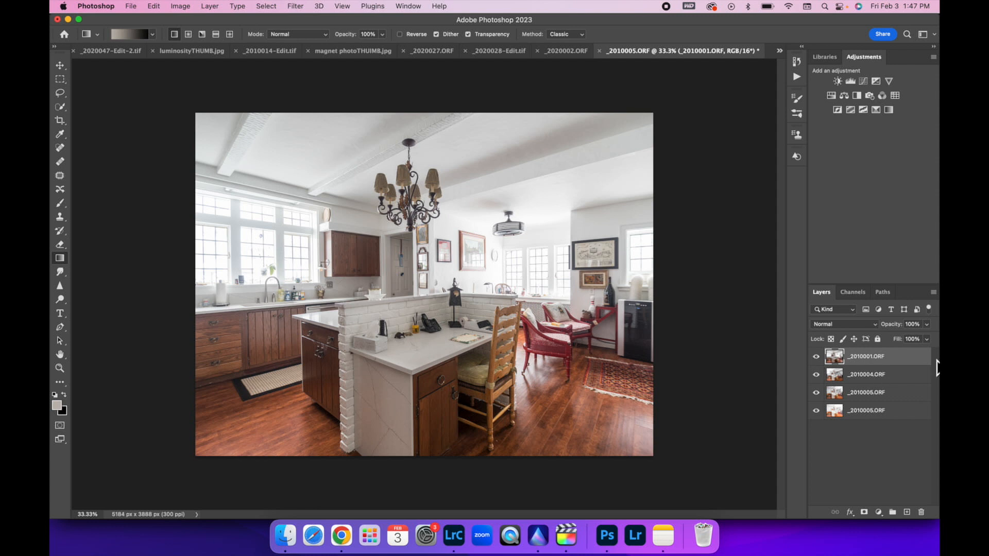
pyautogui.moveTo(890, 365)
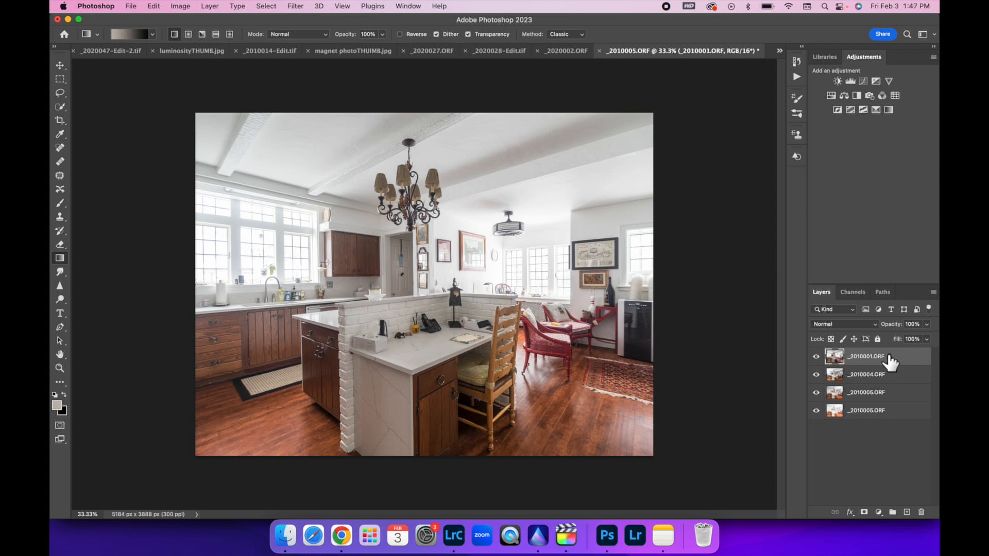
pyautogui.moveTo(867, 372)
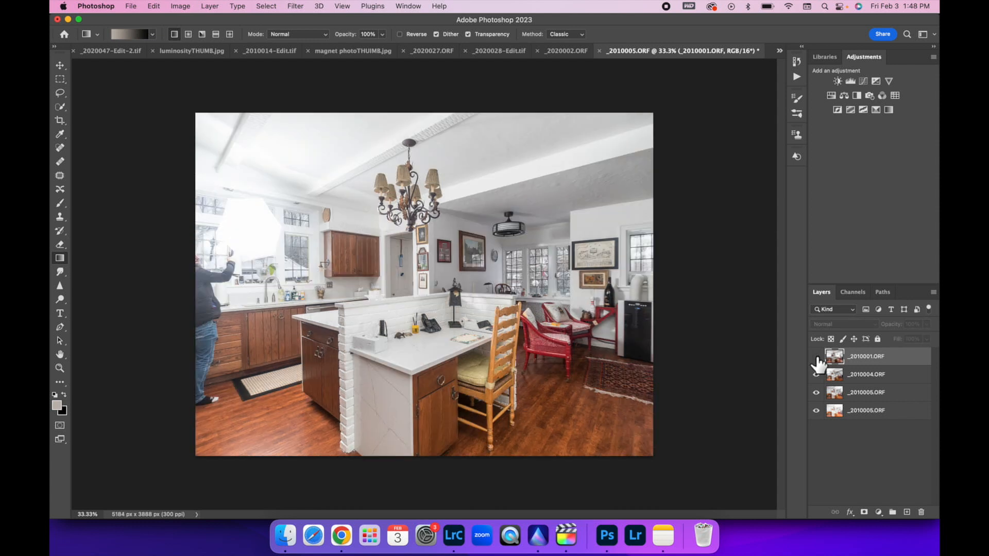
pyautogui.moveTo(815, 366)
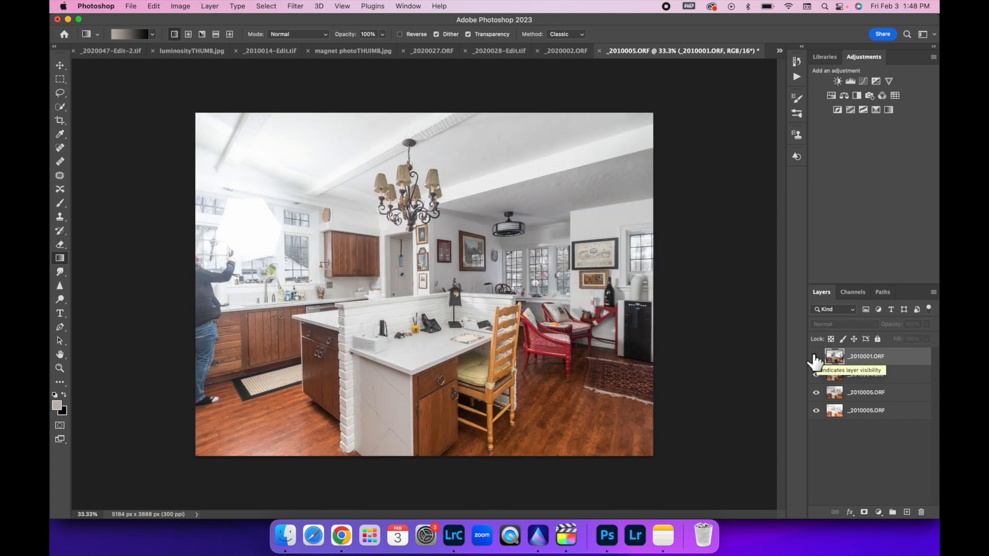
pyautogui.click(815, 355)
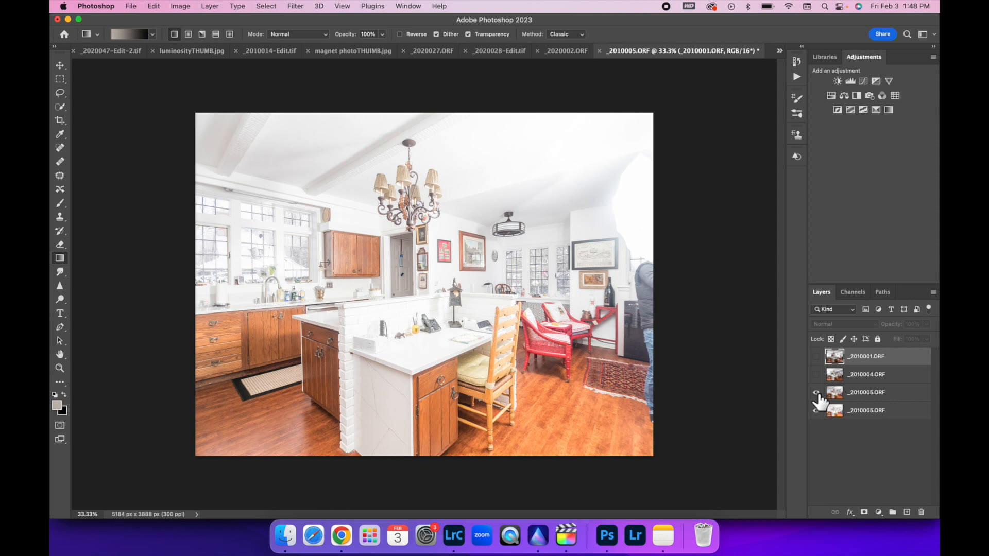
# Step: Show and select _2010004.ORF for gradient masking, then move to the _2010005.ORF layer
pyautogui.click(816, 375)
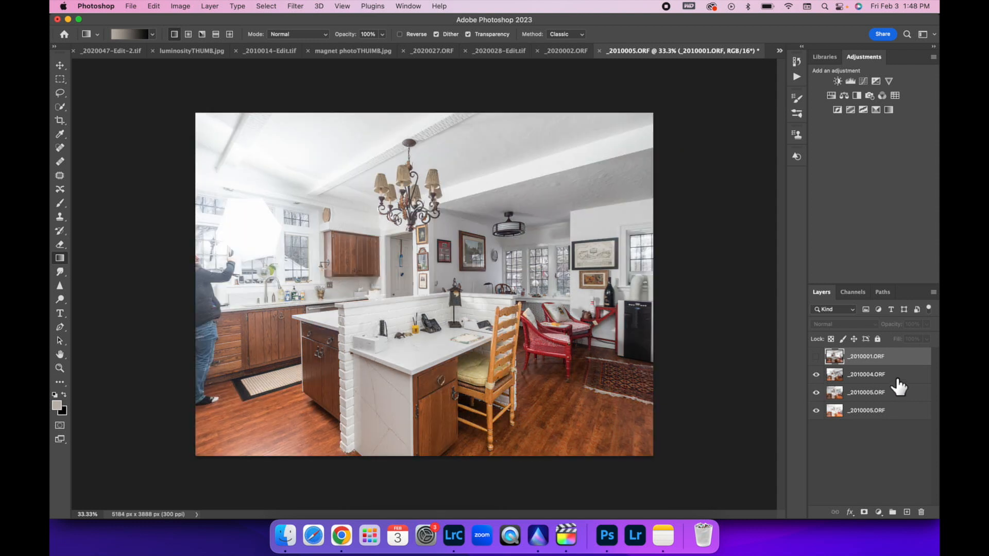
pyautogui.click(865, 375)
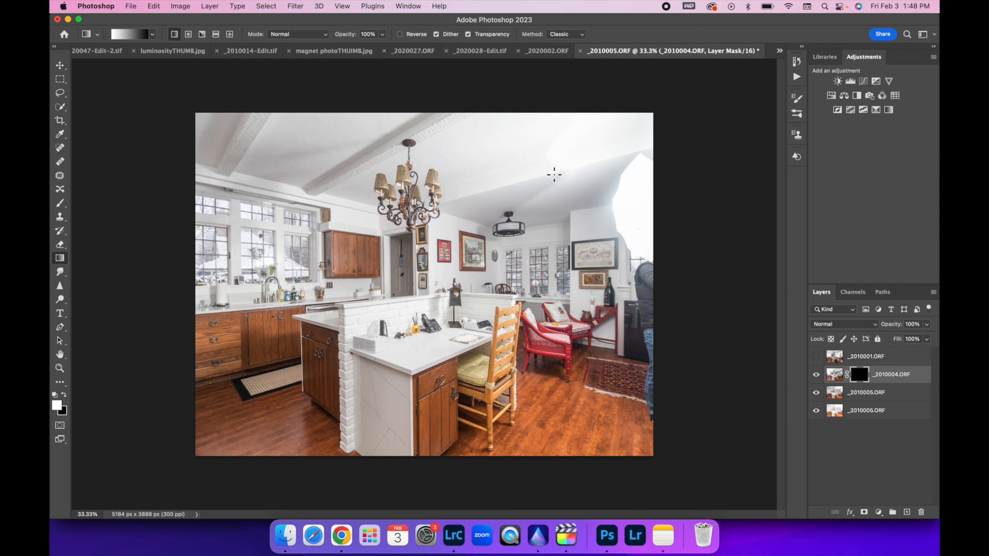
pyautogui.moveTo(562, 138)
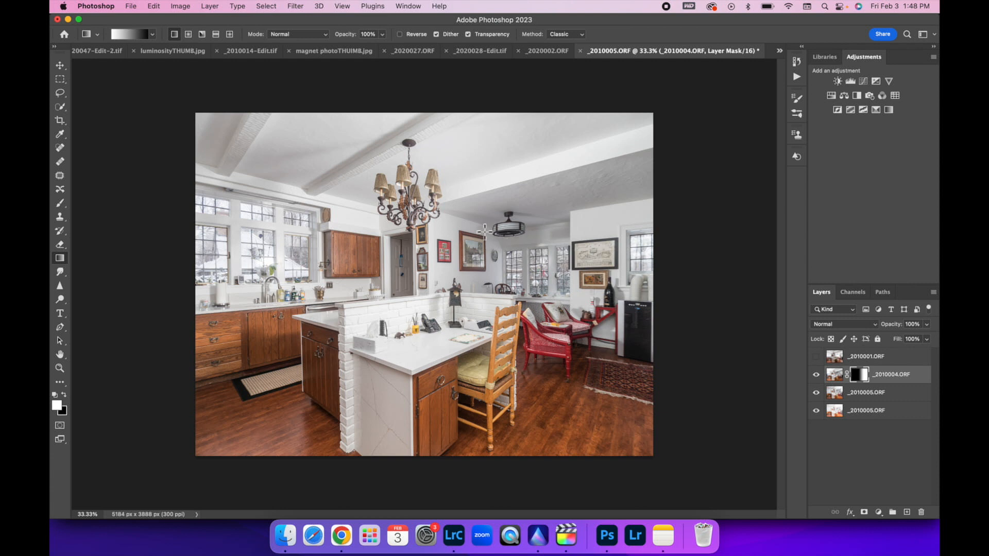
pyautogui.moveTo(586, 361)
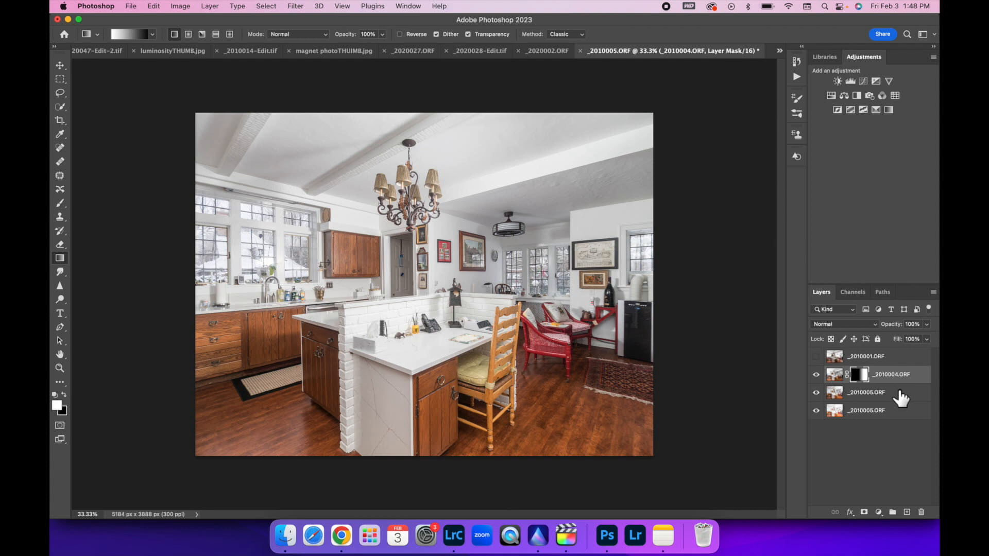
pyautogui.click(866, 392)
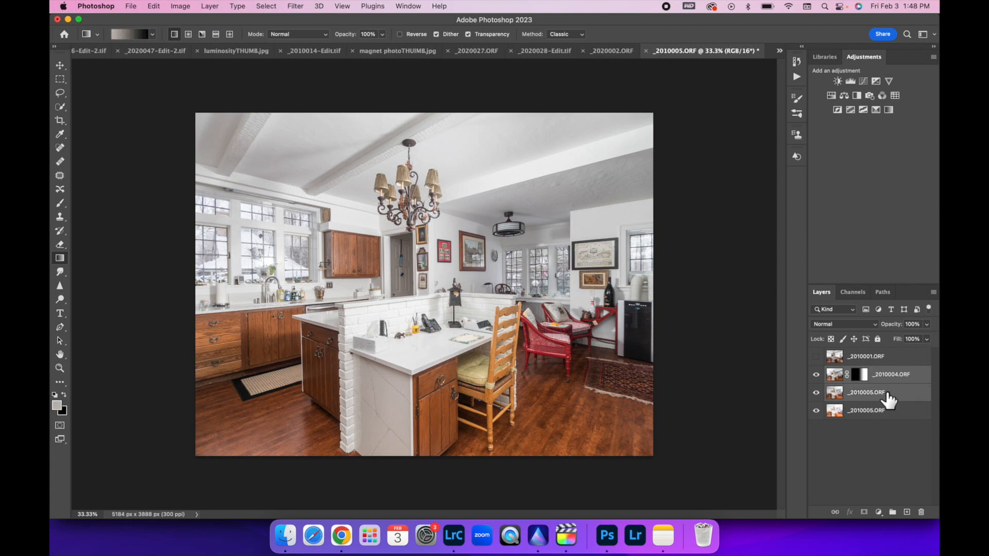
# Step: Delete the extra _2010005.ORF layer and paint the flash exposure onto the wall pictures, red chairs and island
pyautogui.rightClick(868, 392)
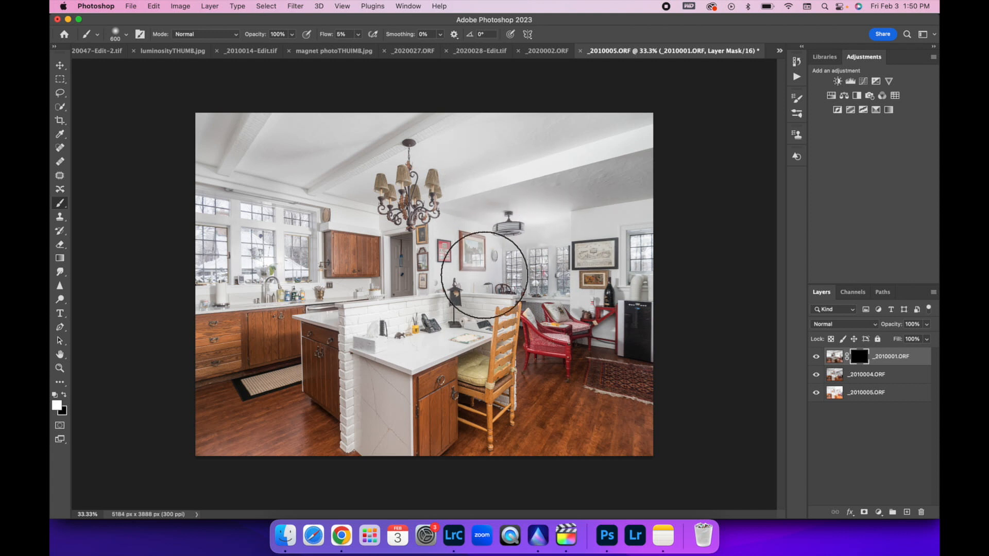
pyautogui.moveTo(484, 276); pyautogui.dragTo(556, 331)
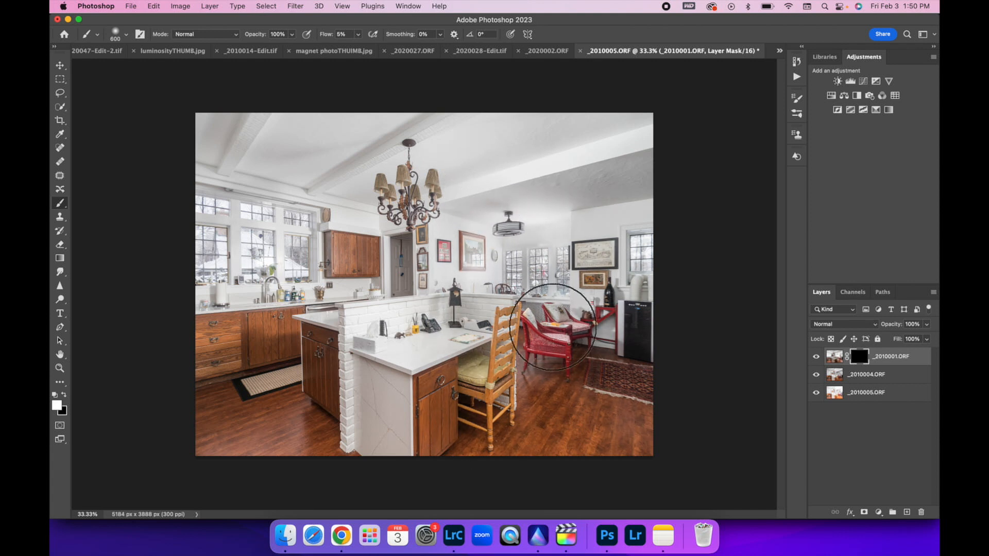
pyautogui.moveTo(552, 328); pyautogui.dragTo(589, 246)
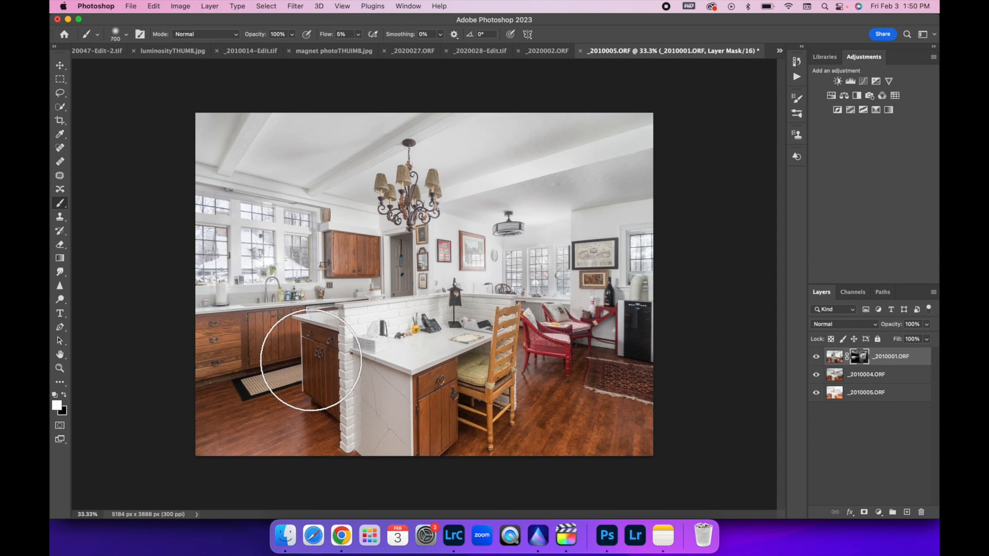
pyautogui.moveTo(393, 393)
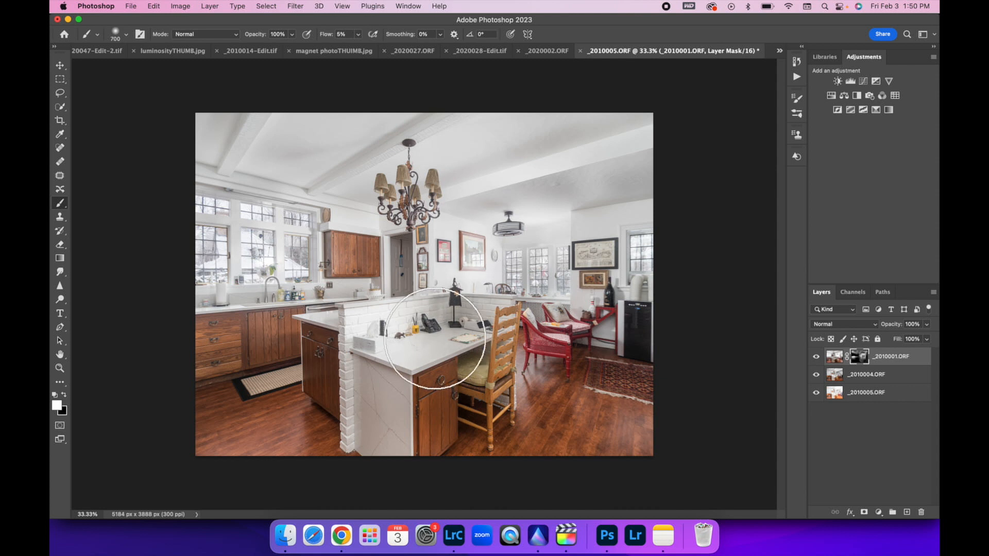
pyautogui.moveTo(432, 338); pyautogui.dragTo(470, 325)
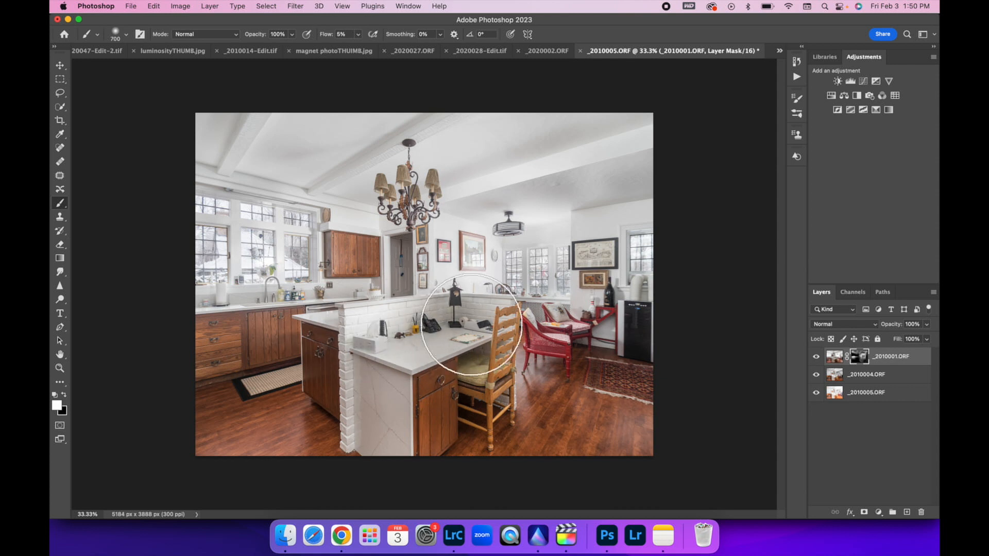
pyautogui.moveTo(355, 231)
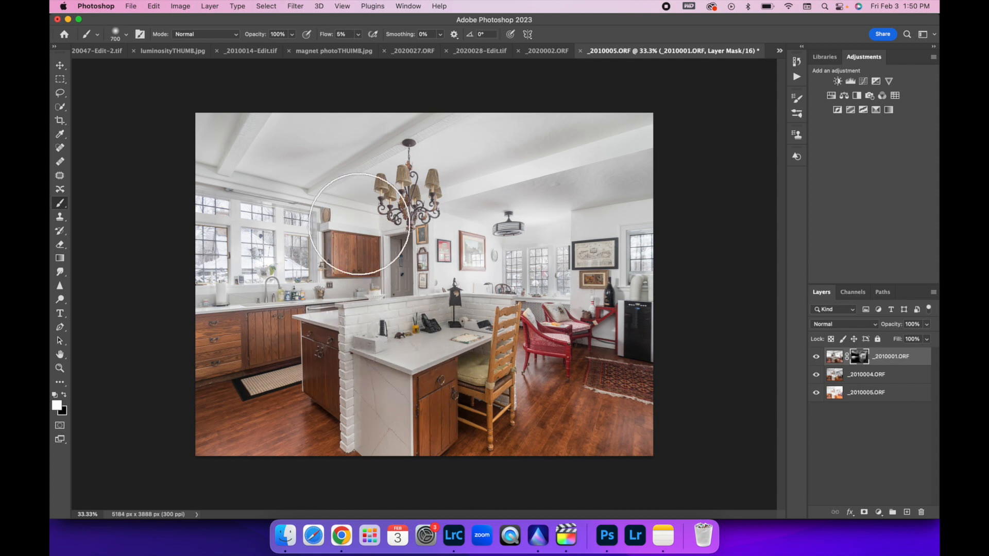
pyautogui.moveTo(596, 193)
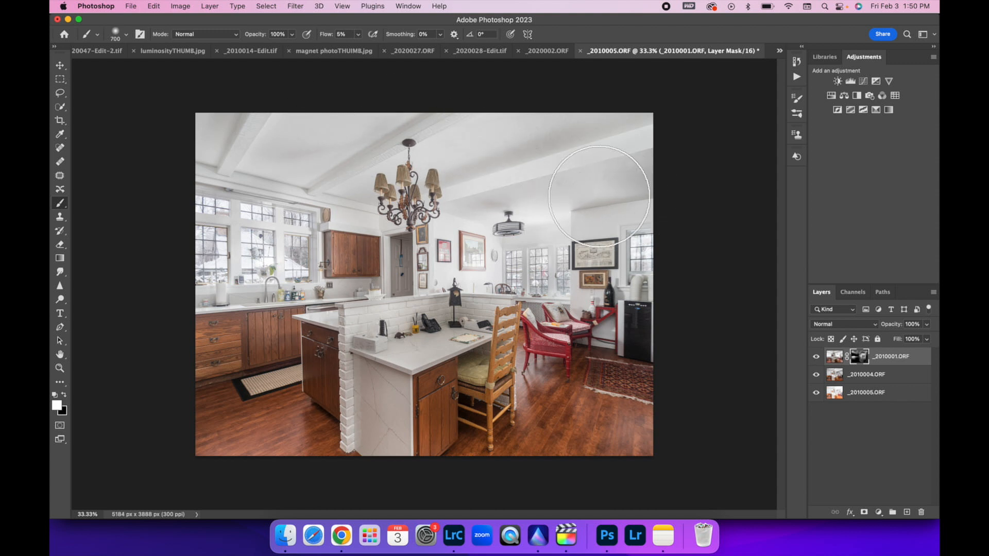
pyautogui.moveTo(675, 396)
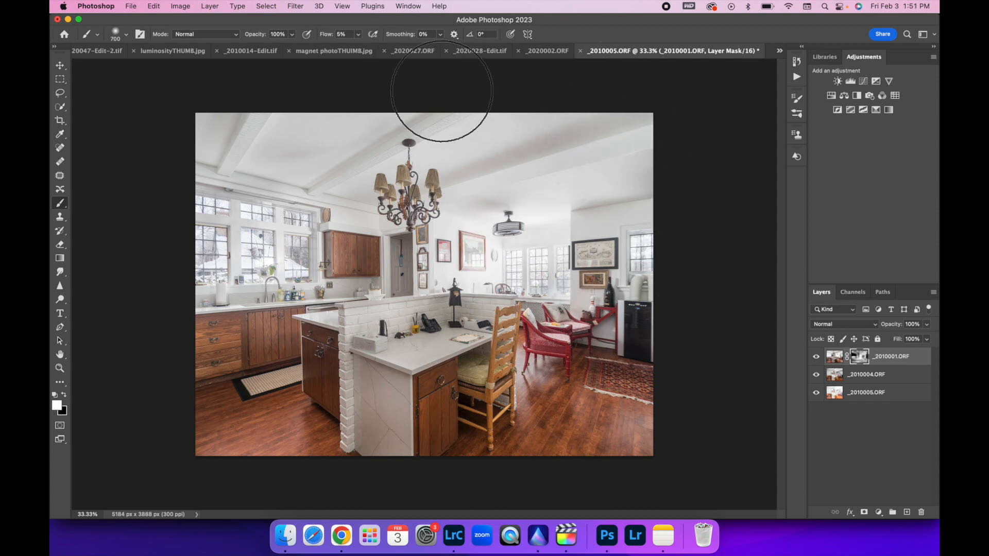
pyautogui.moveTo(469, 206)
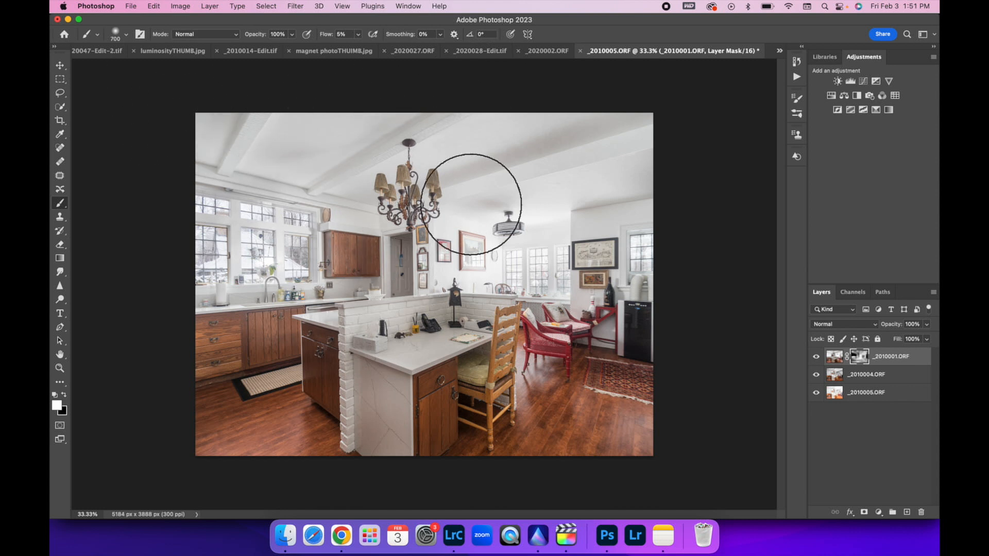
pyautogui.moveTo(903, 412)
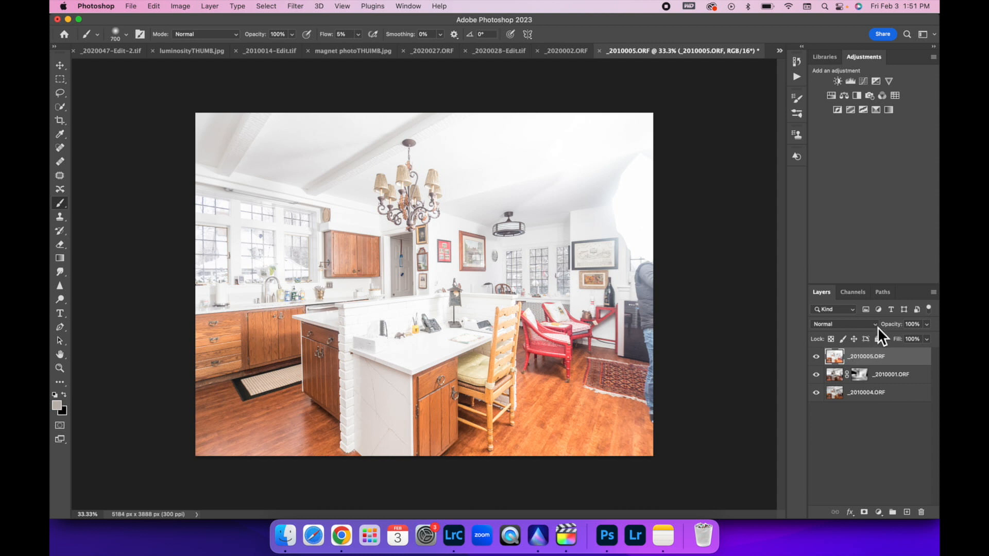
# Step: Set the top _2010005.ORF layer to Darken blending and add a black mask to it
pyautogui.click(842, 323)
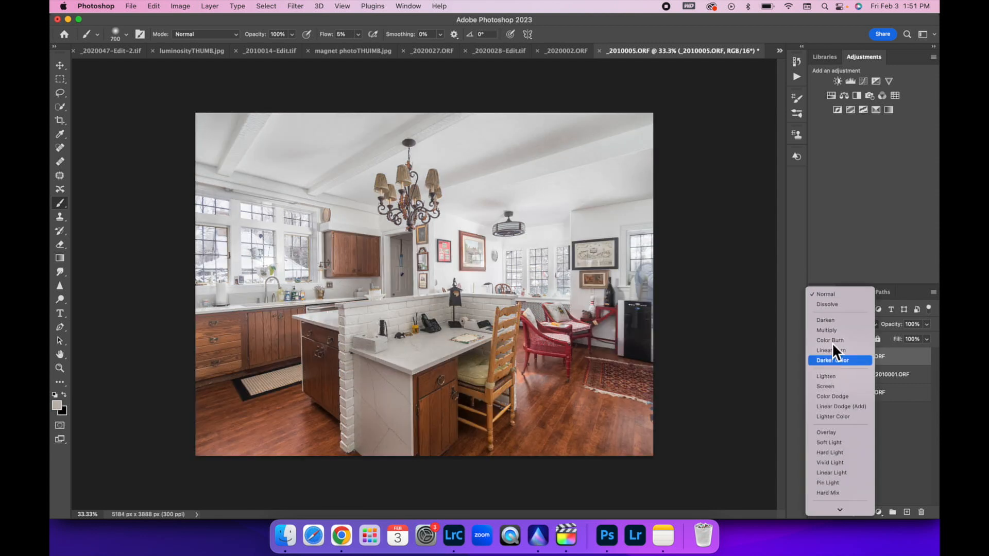
pyautogui.moveTo(826, 320)
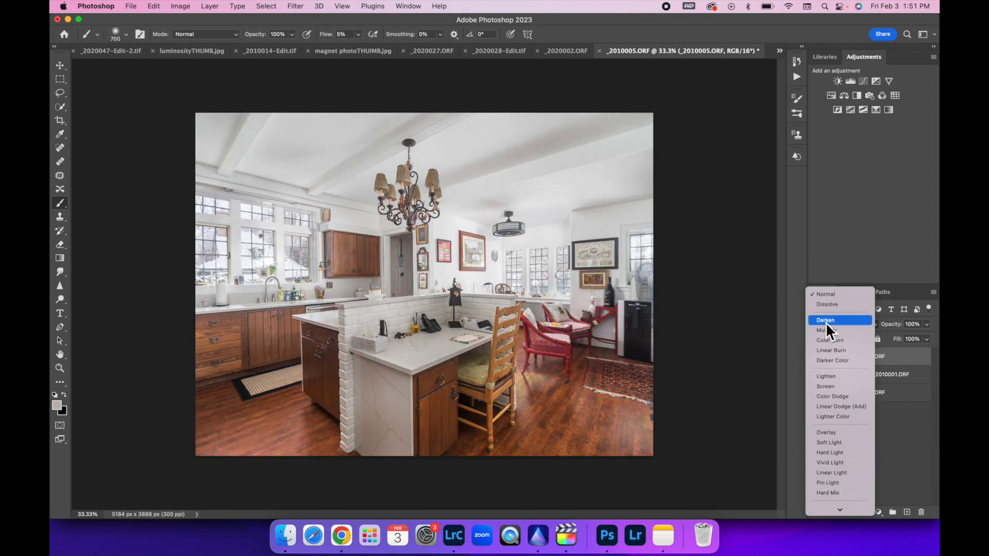
pyautogui.click(825, 319)
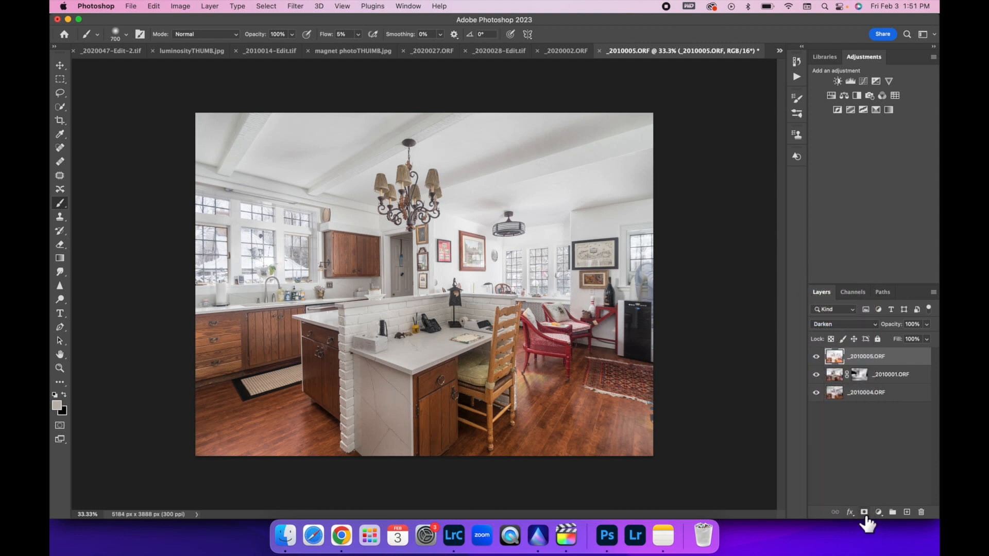
pyautogui.click(864, 511)
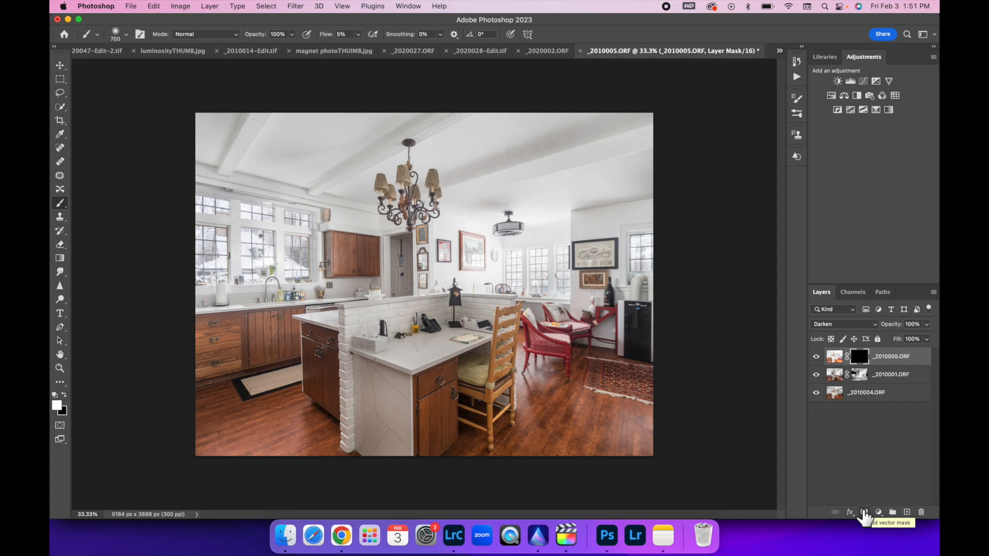
pyautogui.moveTo(91, 364)
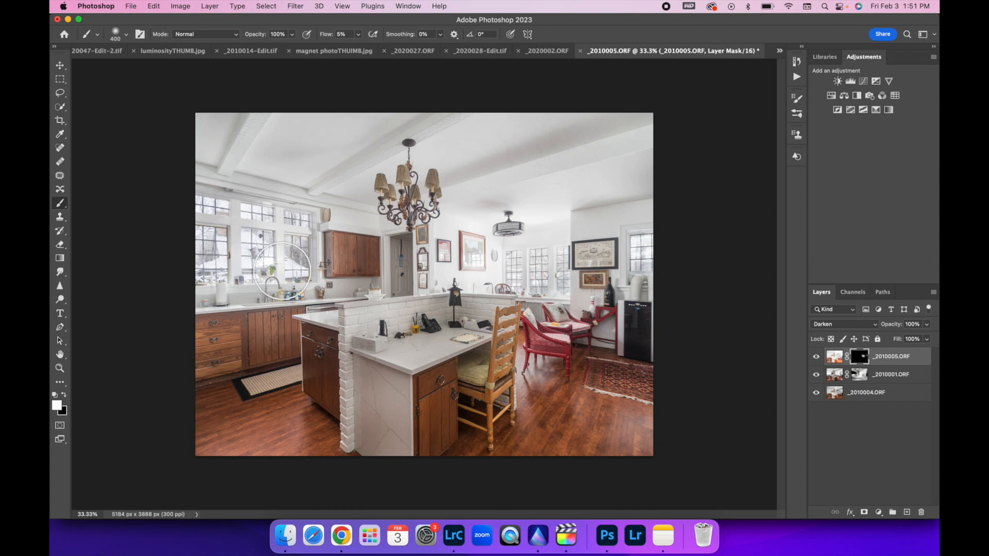
pyautogui.moveTo(575, 270)
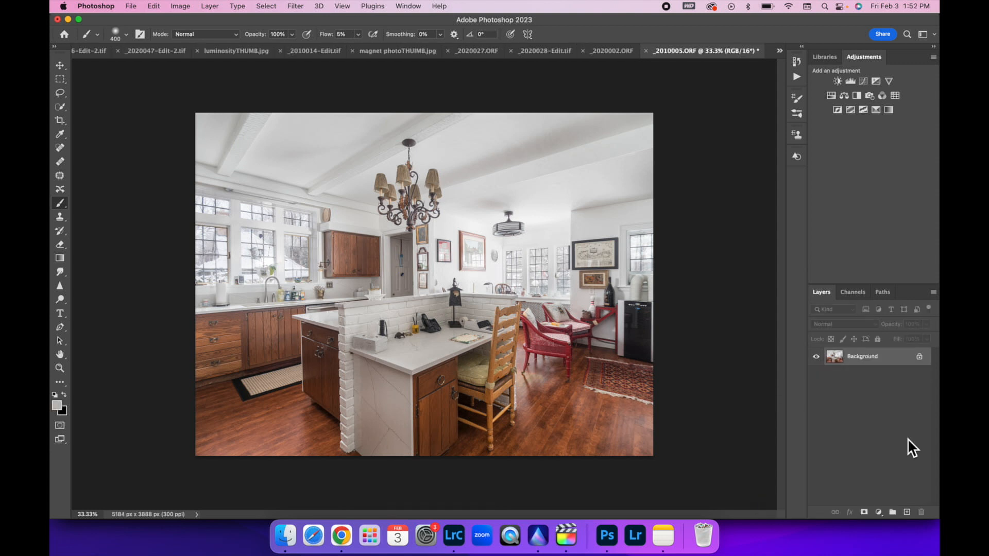
pyautogui.moveTo(403, 276)
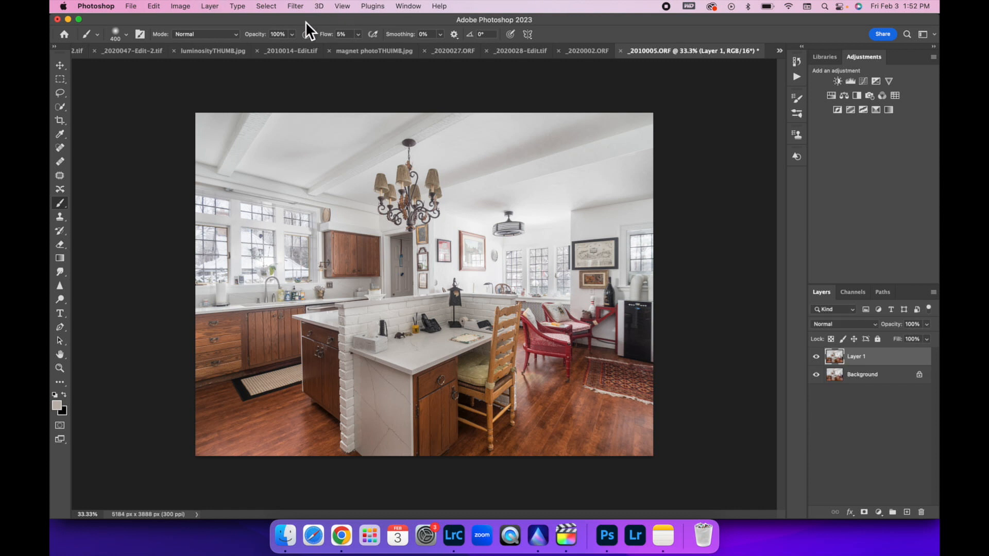
# Step: Apply Filter > Blur > Average to the duplicated Layer 1
pyautogui.click(294, 5)
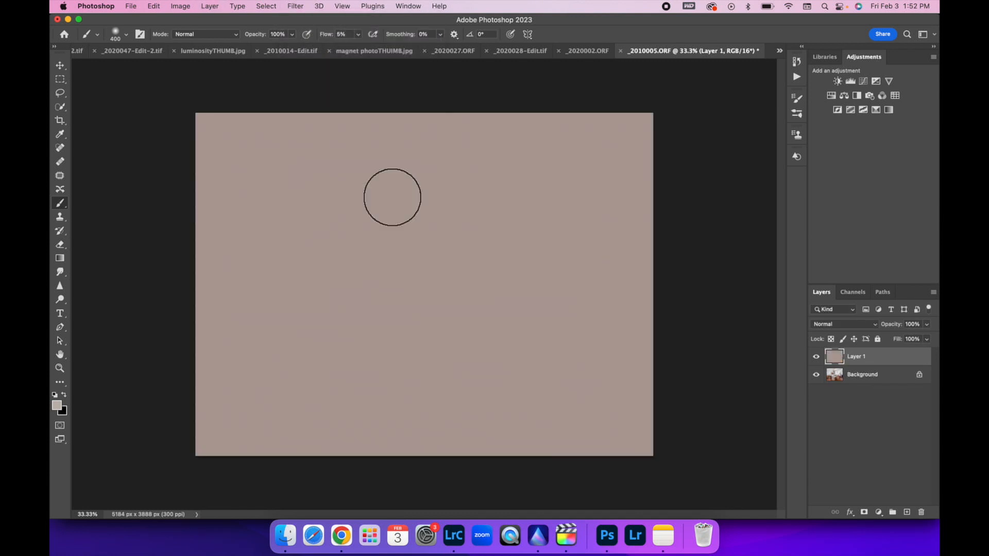
pyautogui.moveTo(735, 373)
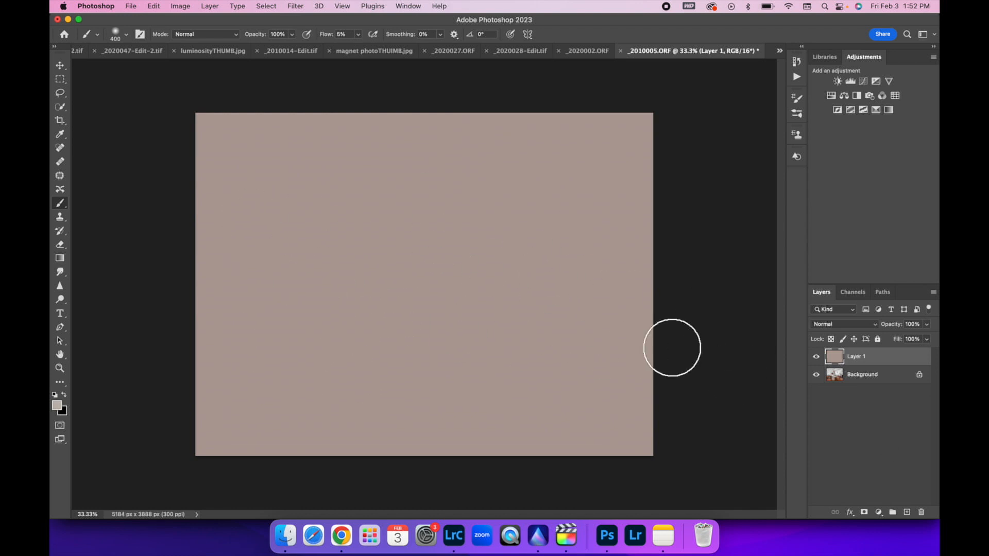
pyautogui.moveTo(805, 422)
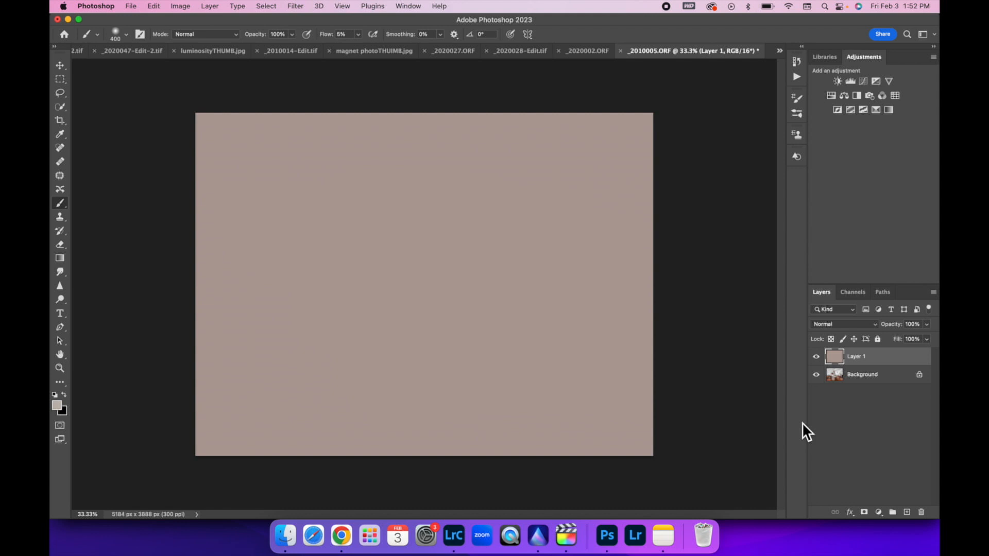
pyautogui.moveTo(508, 340)
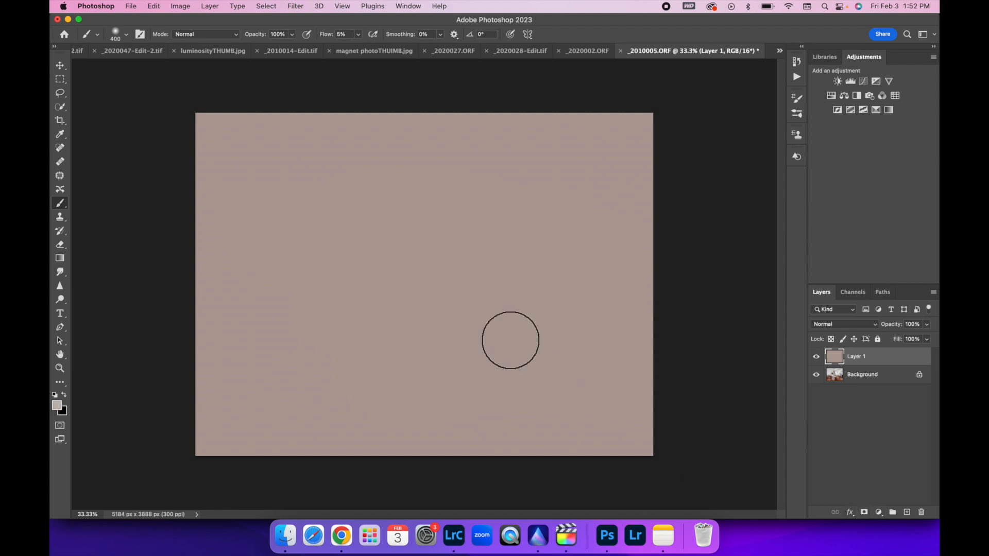
pyautogui.moveTo(618, 428)
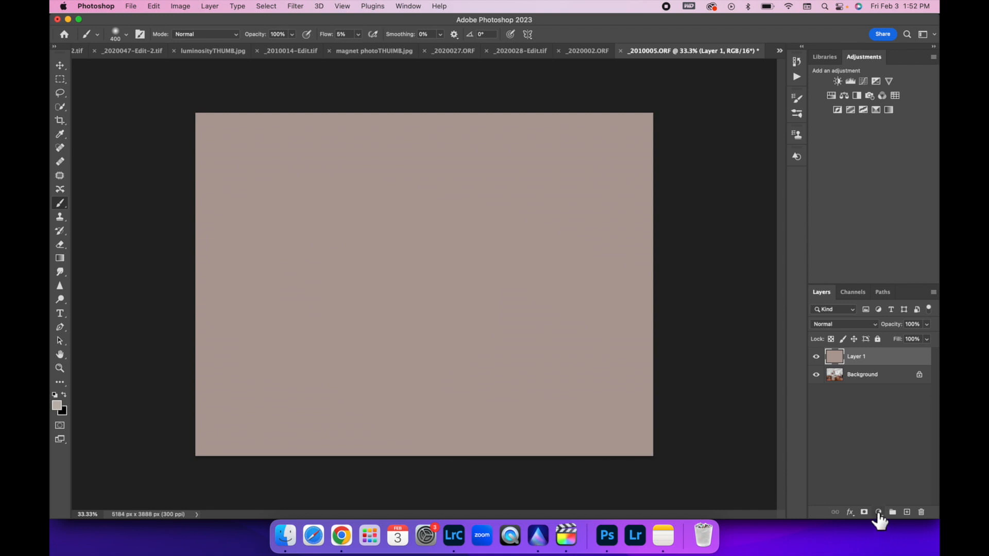
# Step: Add a Curves adjustment layer and sample the averaged color as neutral gray
pyautogui.click(881, 512)
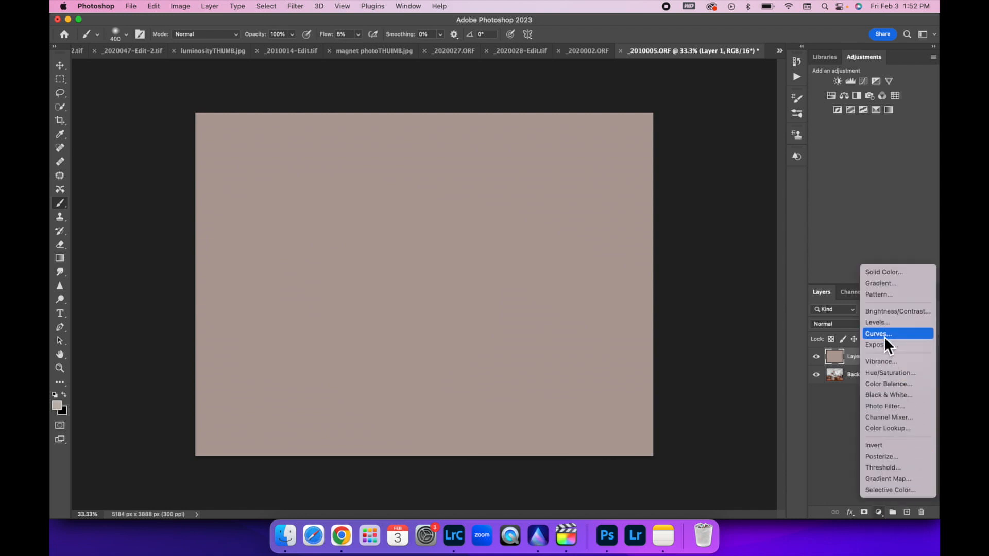
pyautogui.click(878, 334)
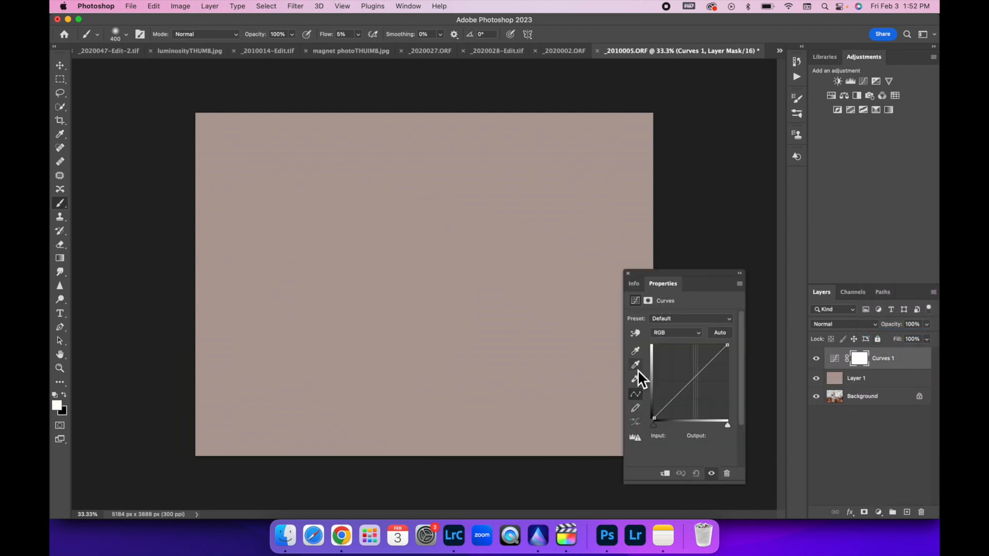
pyautogui.click(634, 364)
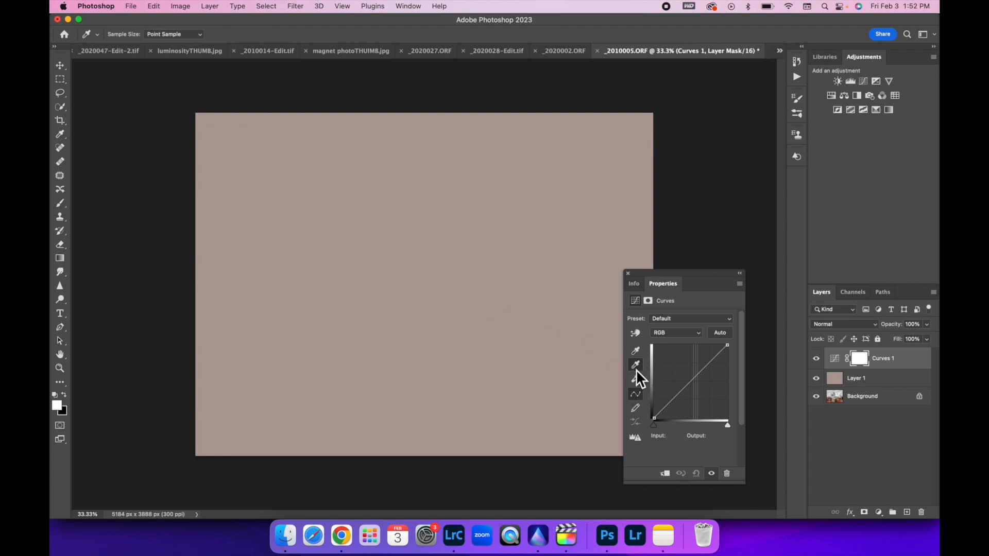
pyautogui.click(635, 363)
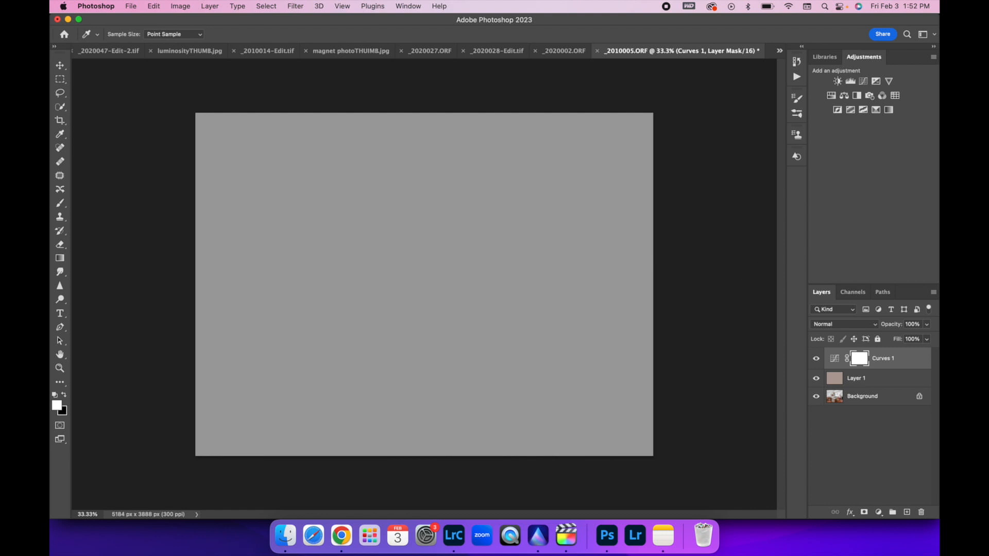
# Step: Hide the averaged color layer and settle the Curves opacity at about 51%
pyautogui.click(816, 378)
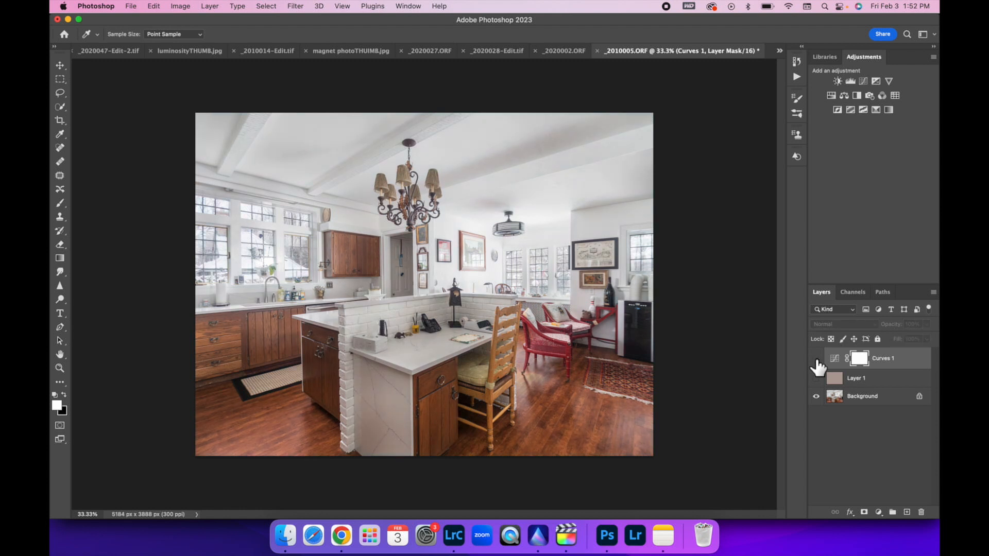
pyautogui.click(835, 358)
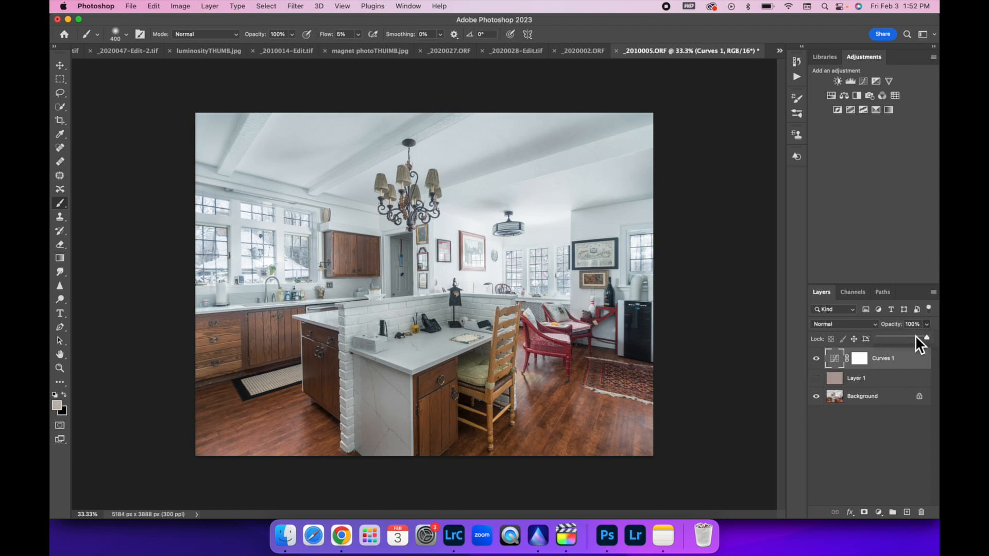
pyautogui.moveTo(920, 339); pyautogui.dragTo(883, 339)
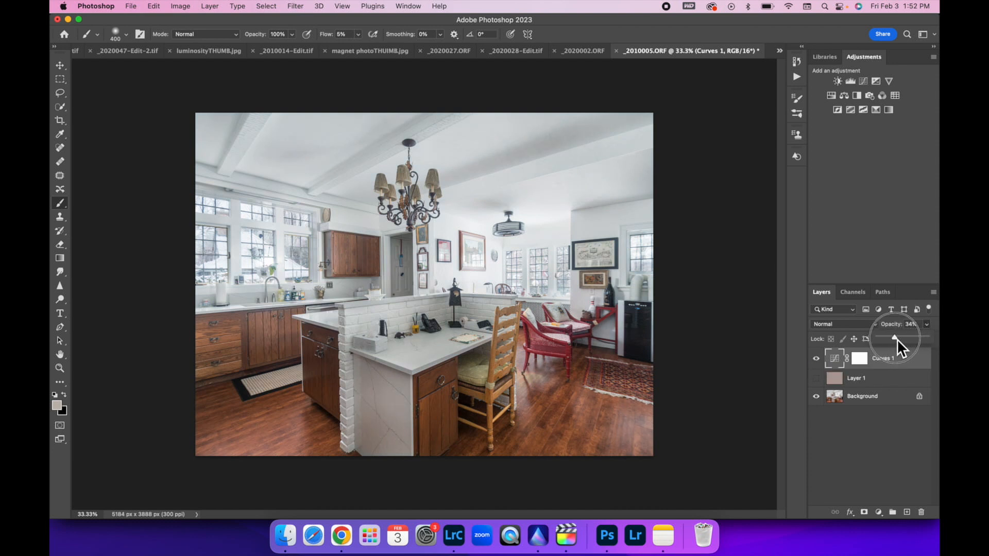
pyautogui.moveTo(895, 339); pyautogui.dragTo(889, 339)
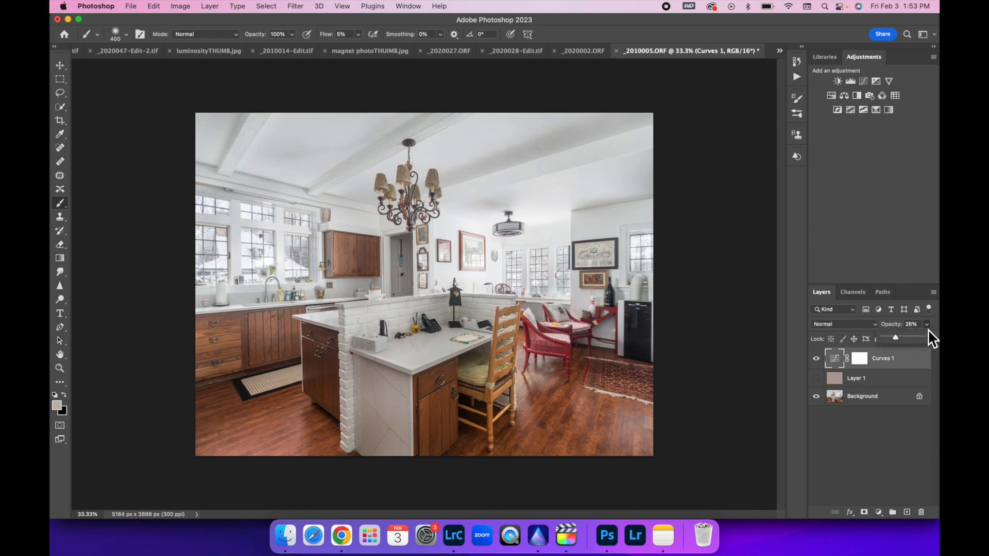
pyautogui.moveTo(894, 336); pyautogui.dragTo(906, 336)
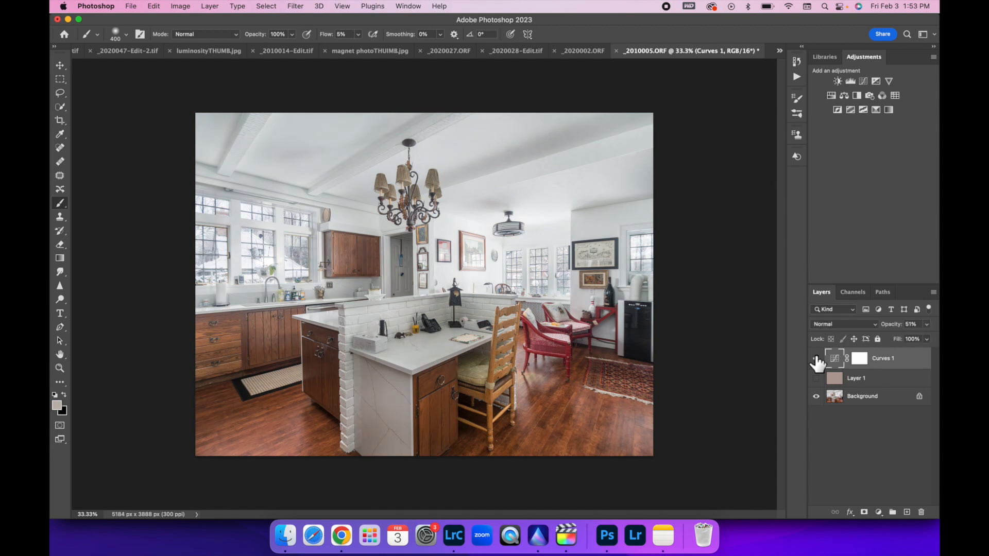
pyautogui.moveTo(815, 359)
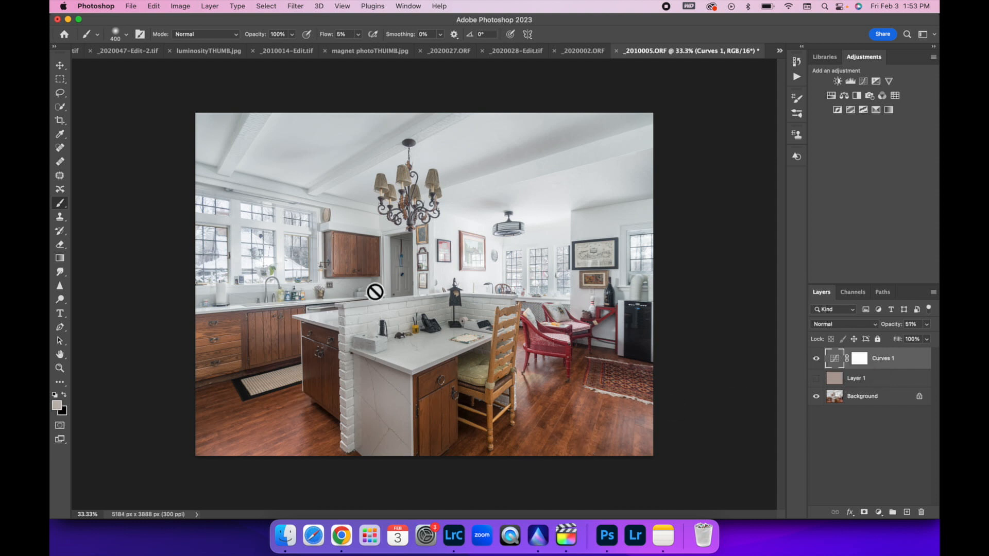
pyautogui.moveTo(665, 292)
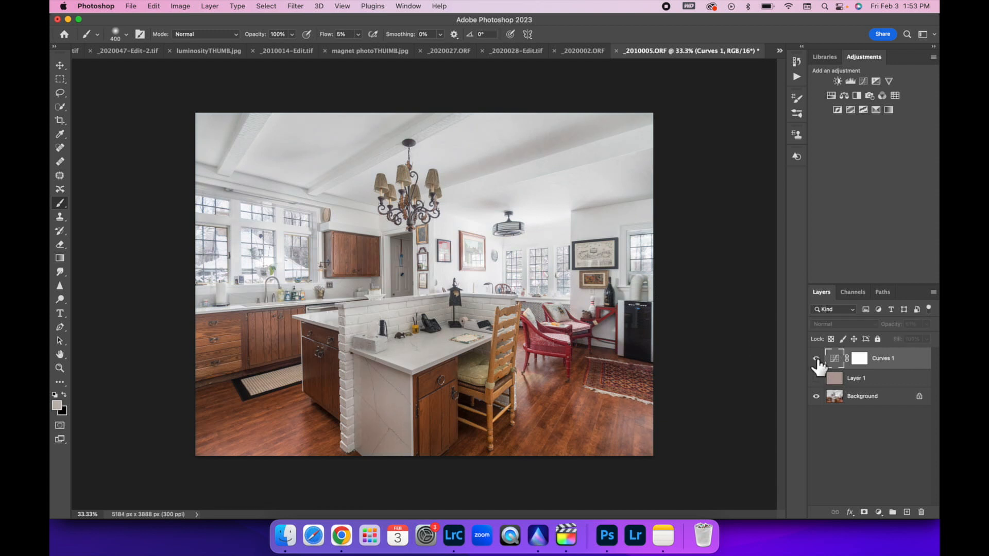
# Step: Flatten the image, discarding the hidden averaged layer, and return to Lightroom Classic
pyautogui.rightClick(862, 395)
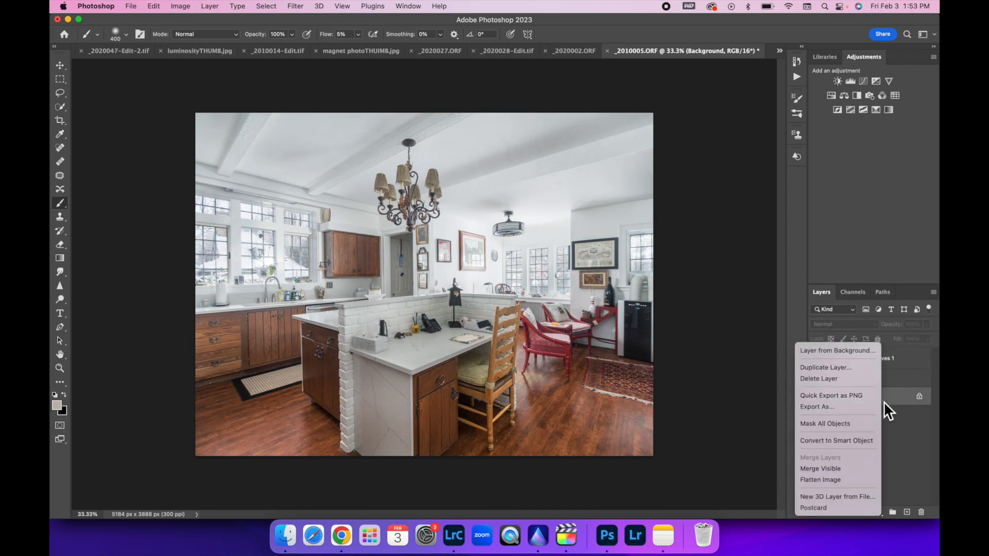
pyautogui.click(820, 479)
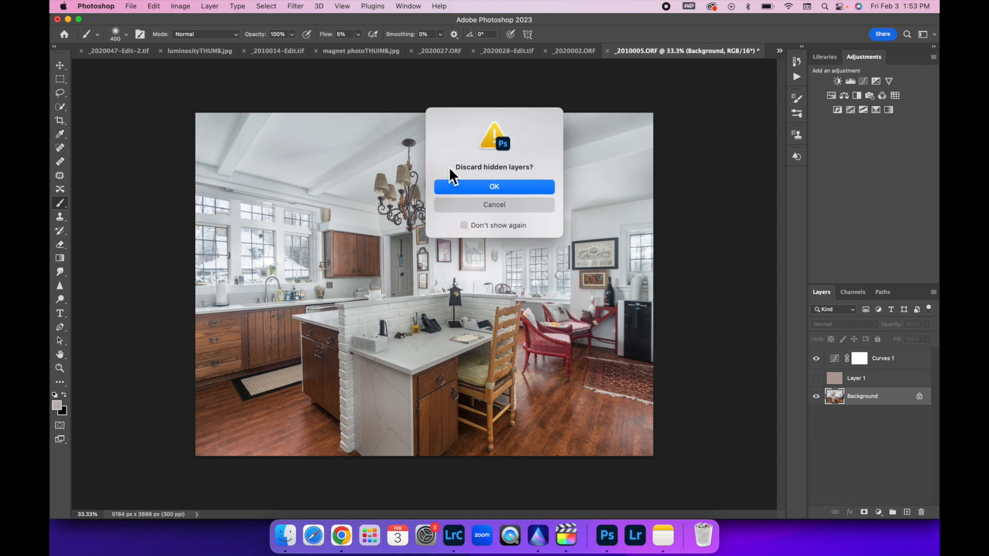
pyautogui.click(495, 186)
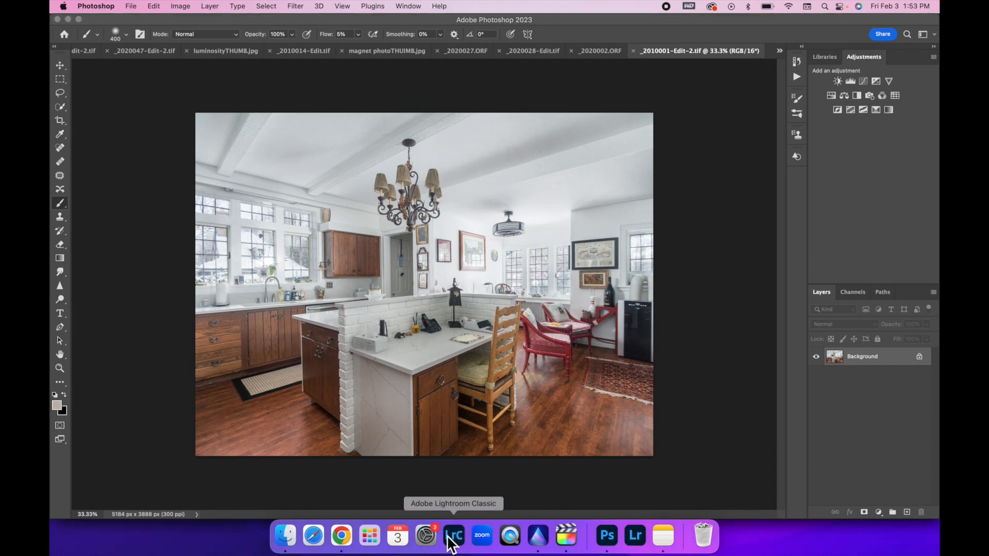
pyautogui.click(453, 535)
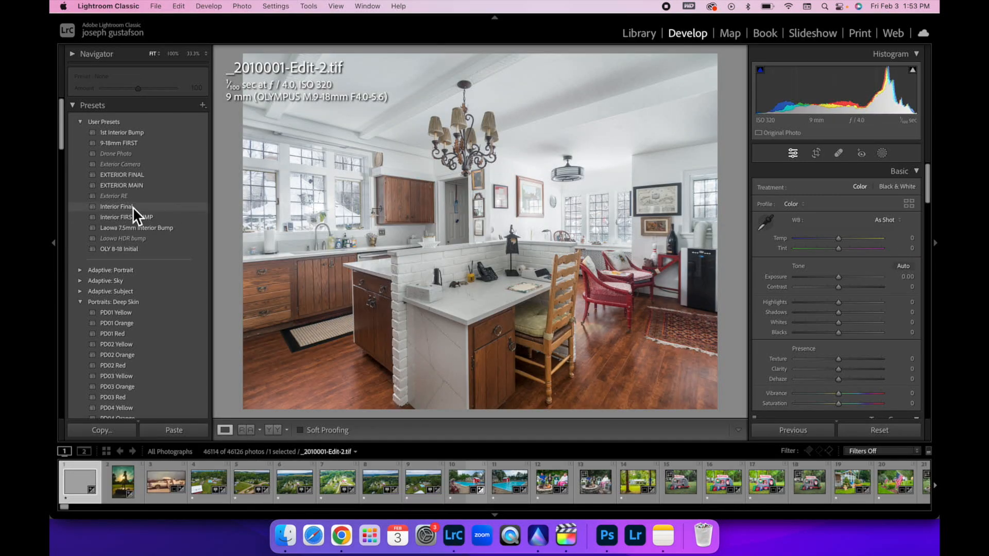
# Step: Apply the Interior Final preset and lift the Blacks slider to -19
pyautogui.click(116, 206)
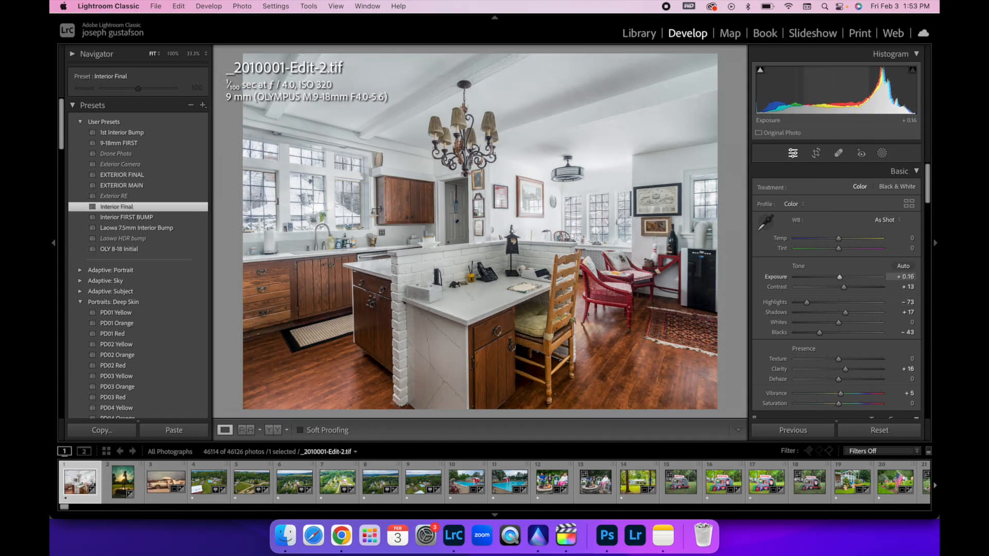
pyautogui.moveTo(819, 333); pyautogui.dragTo(823, 332)
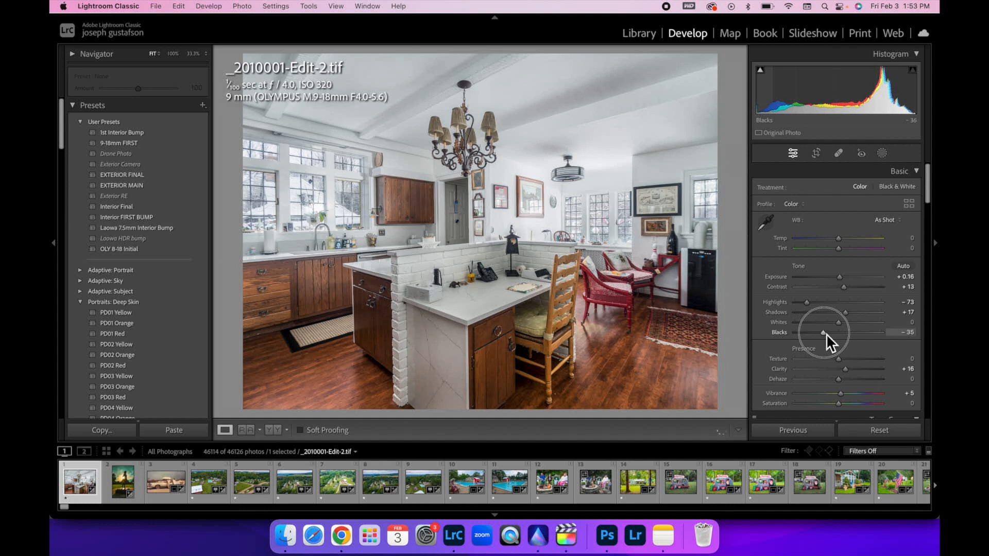
pyautogui.moveTo(823, 332); pyautogui.dragTo(831, 333)
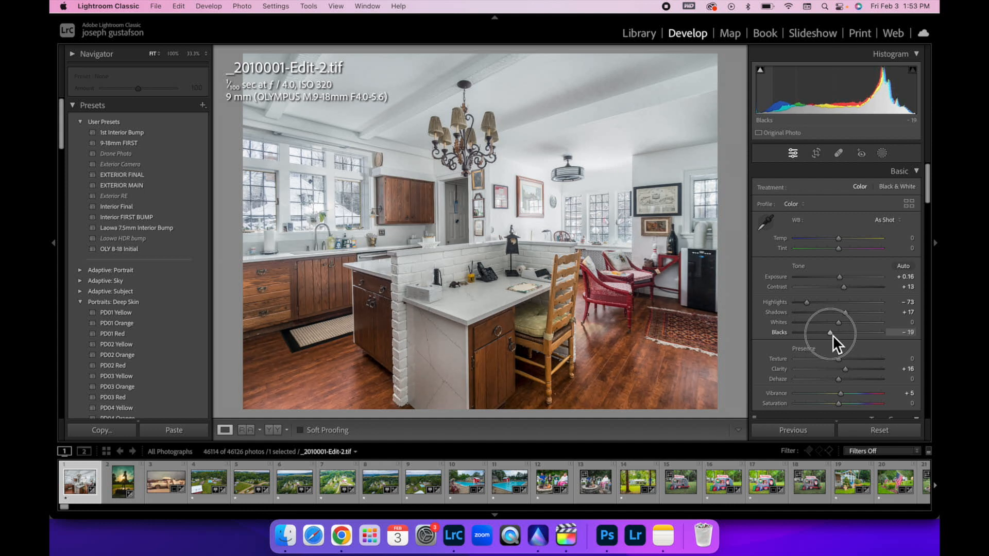